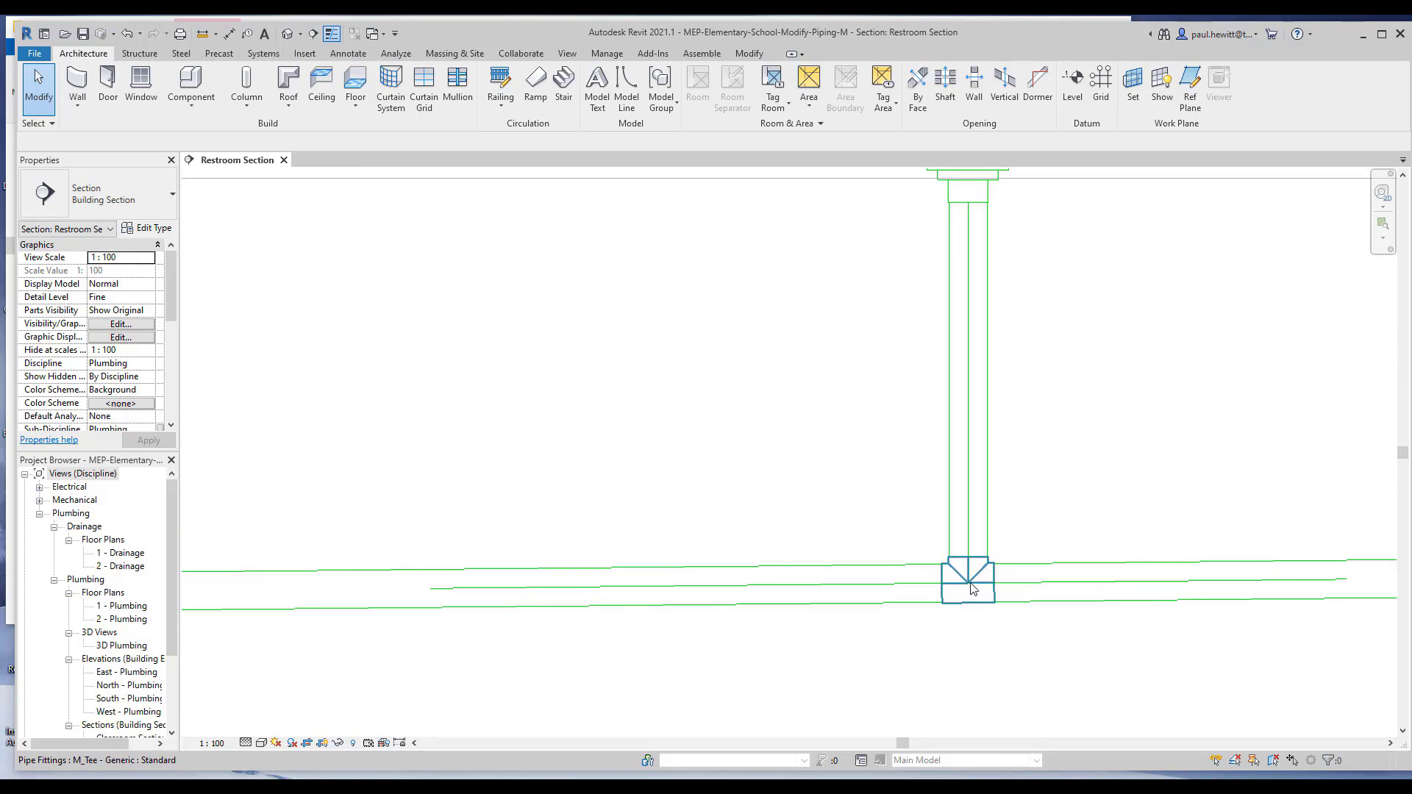
Select the sanitary pipe network and filter out Plumbing Fixtures, keeping 26 pipes and fittings.
click(1002, 614)
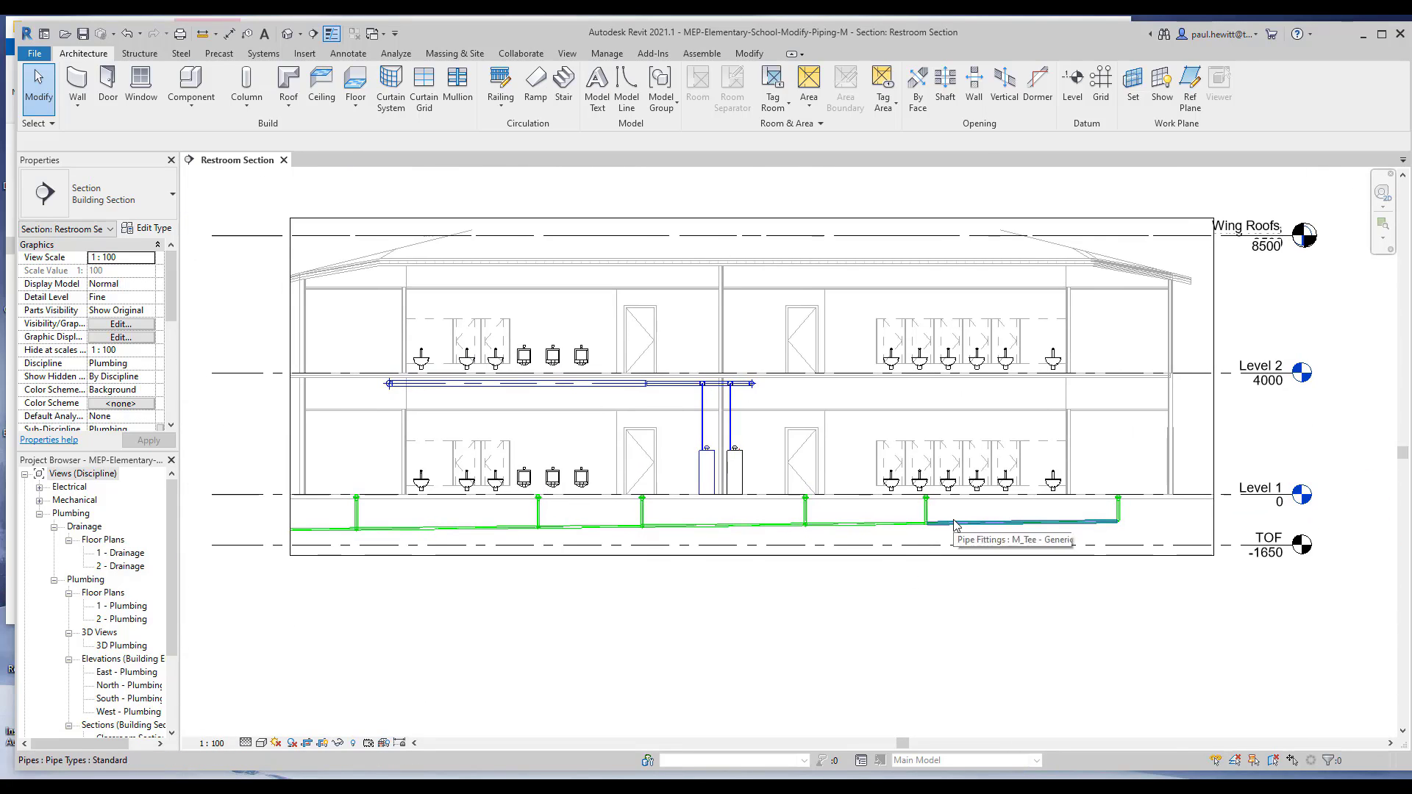
click(955, 525)
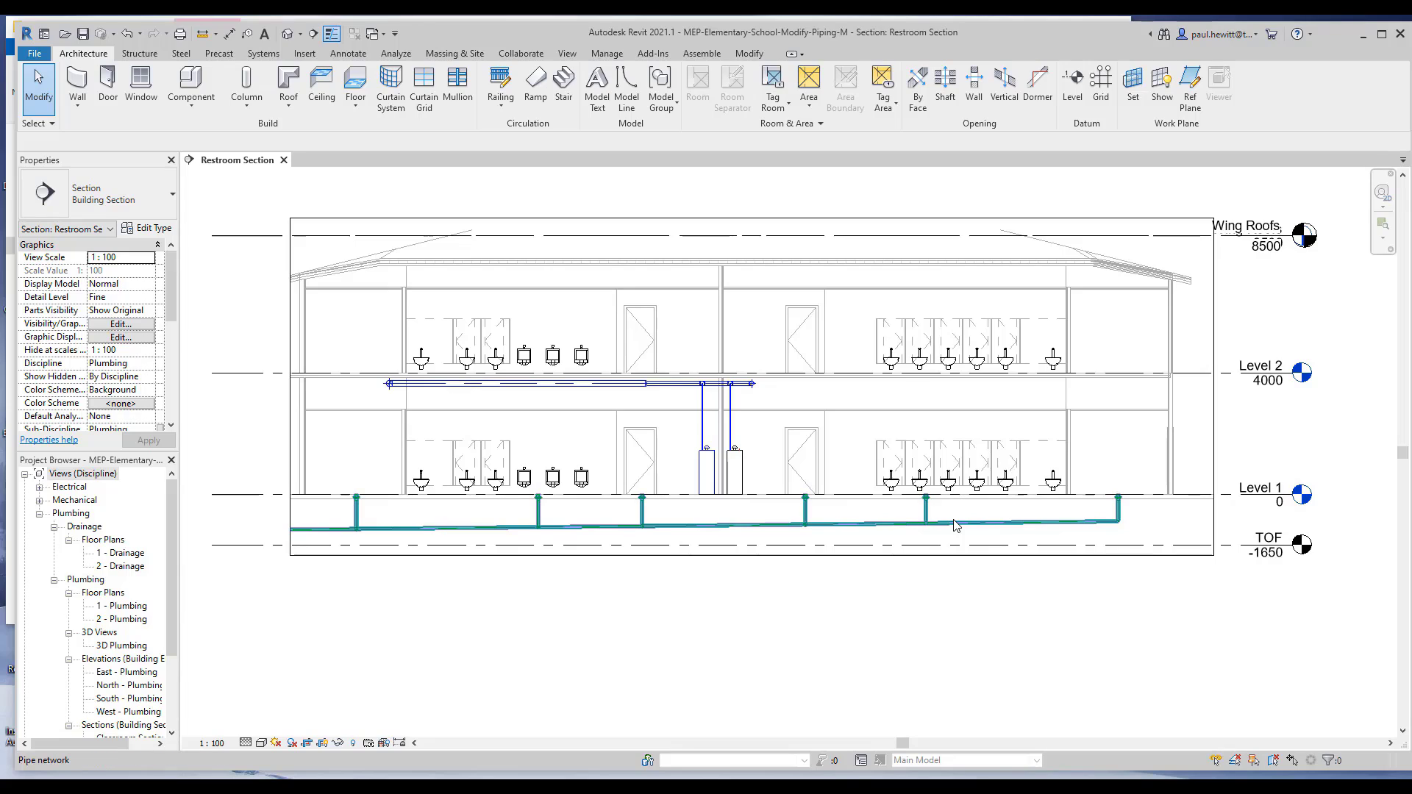
mouse_move(974, 530)
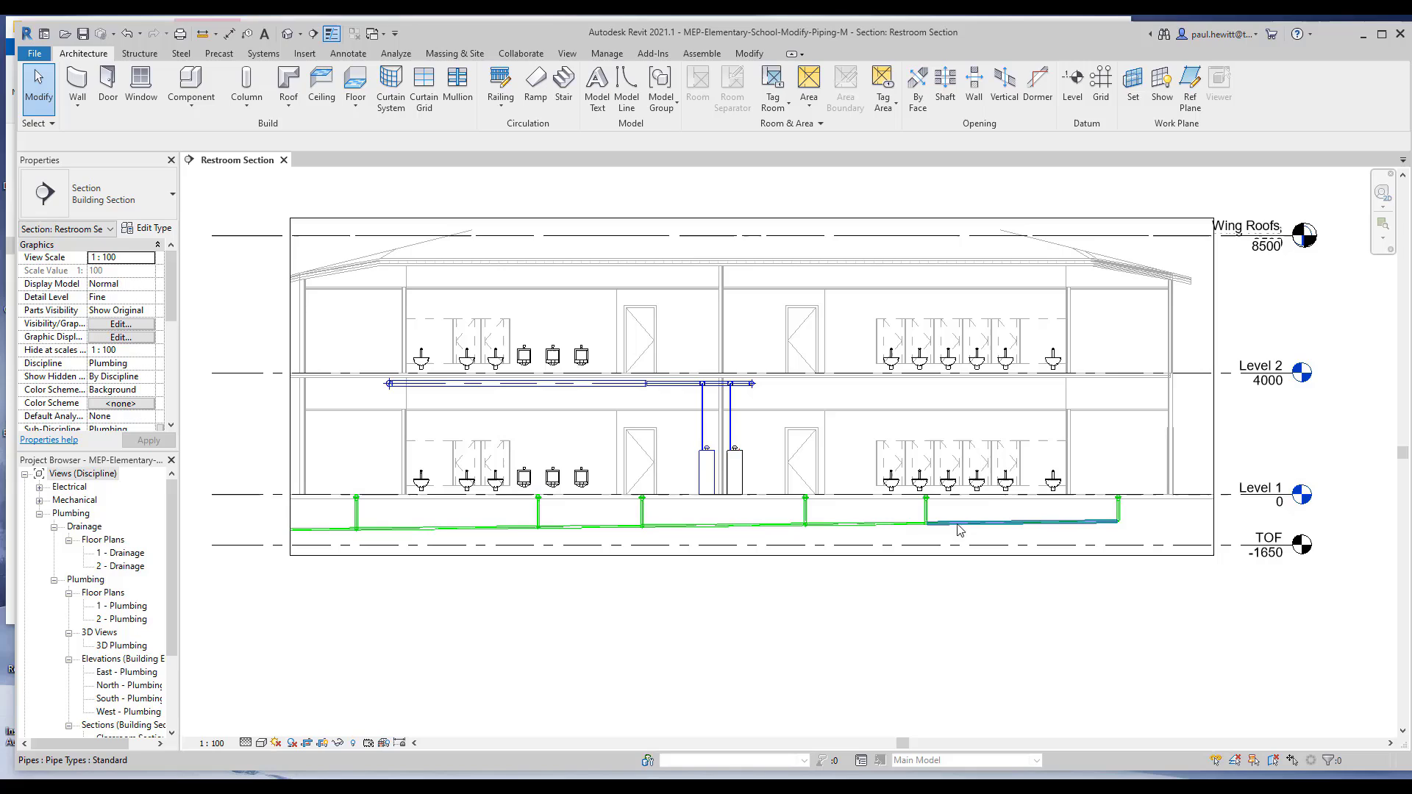
click(959, 523)
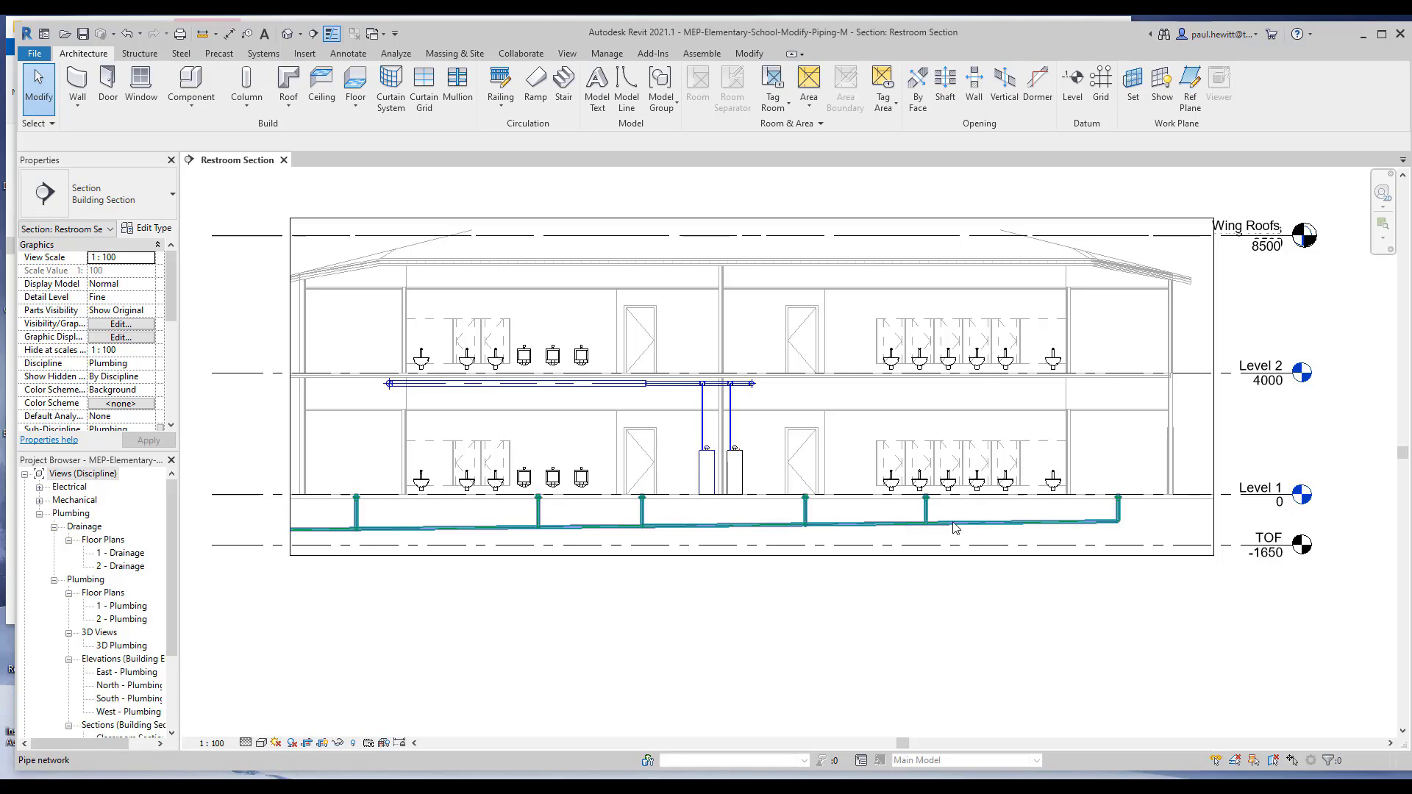
click(955, 527)
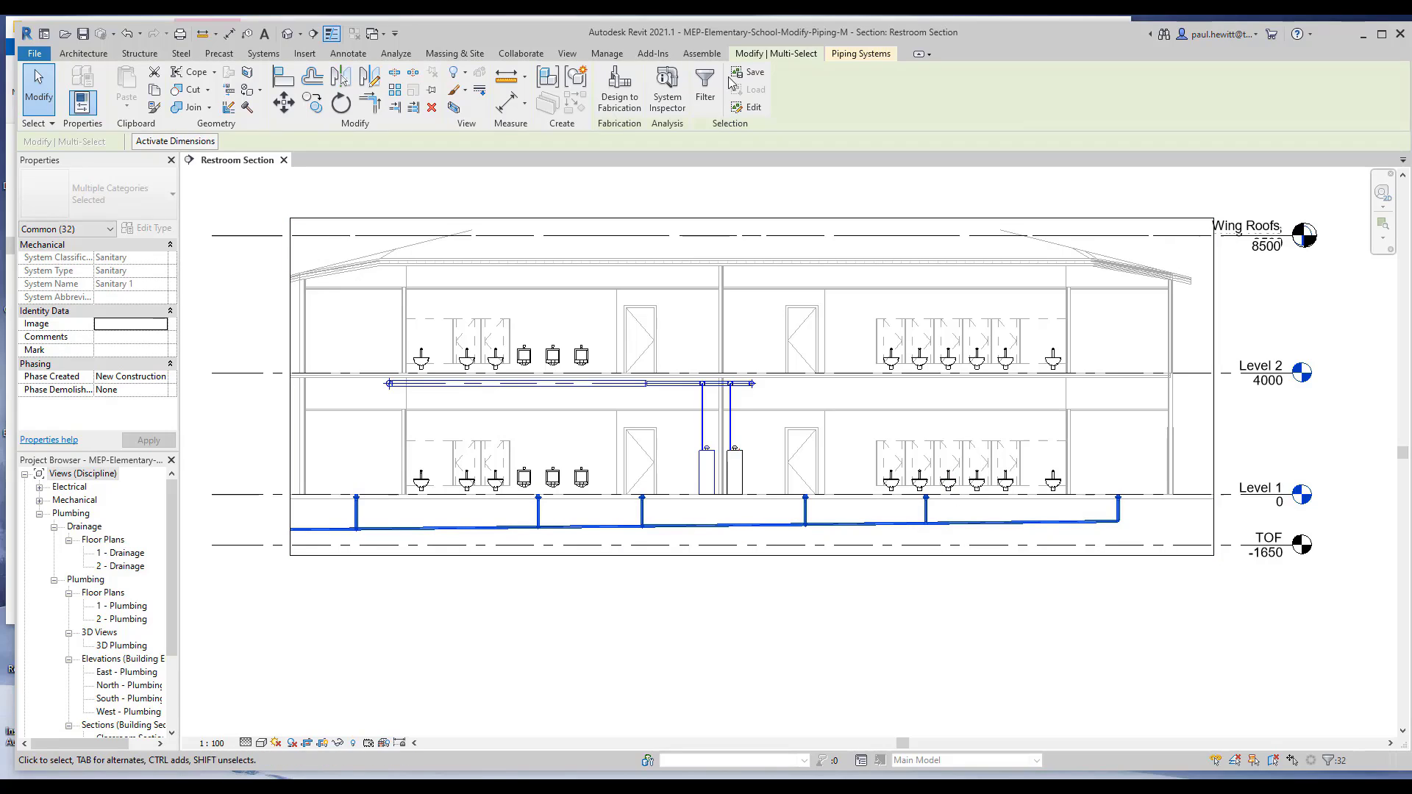
mouse_move(757, 83)
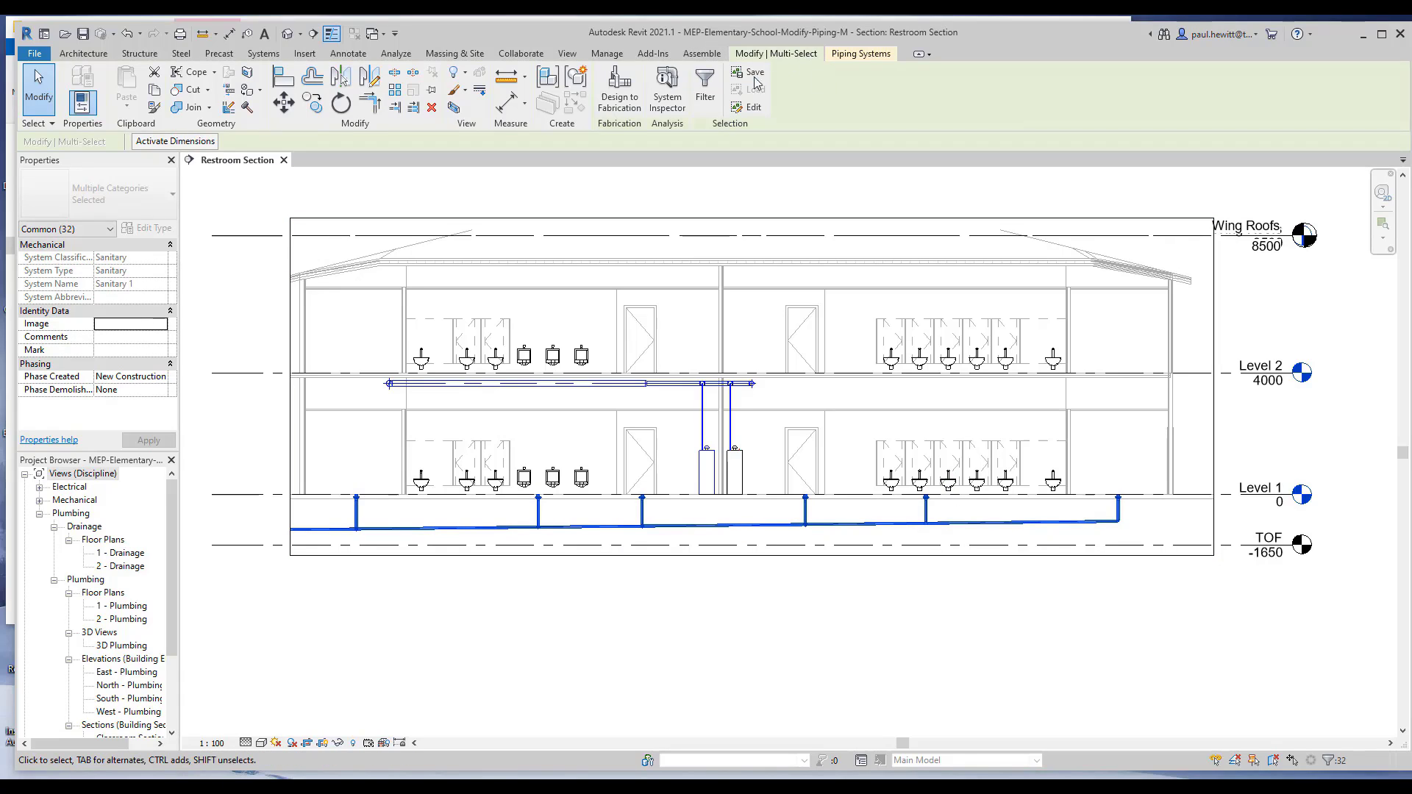
mouse_move(705, 83)
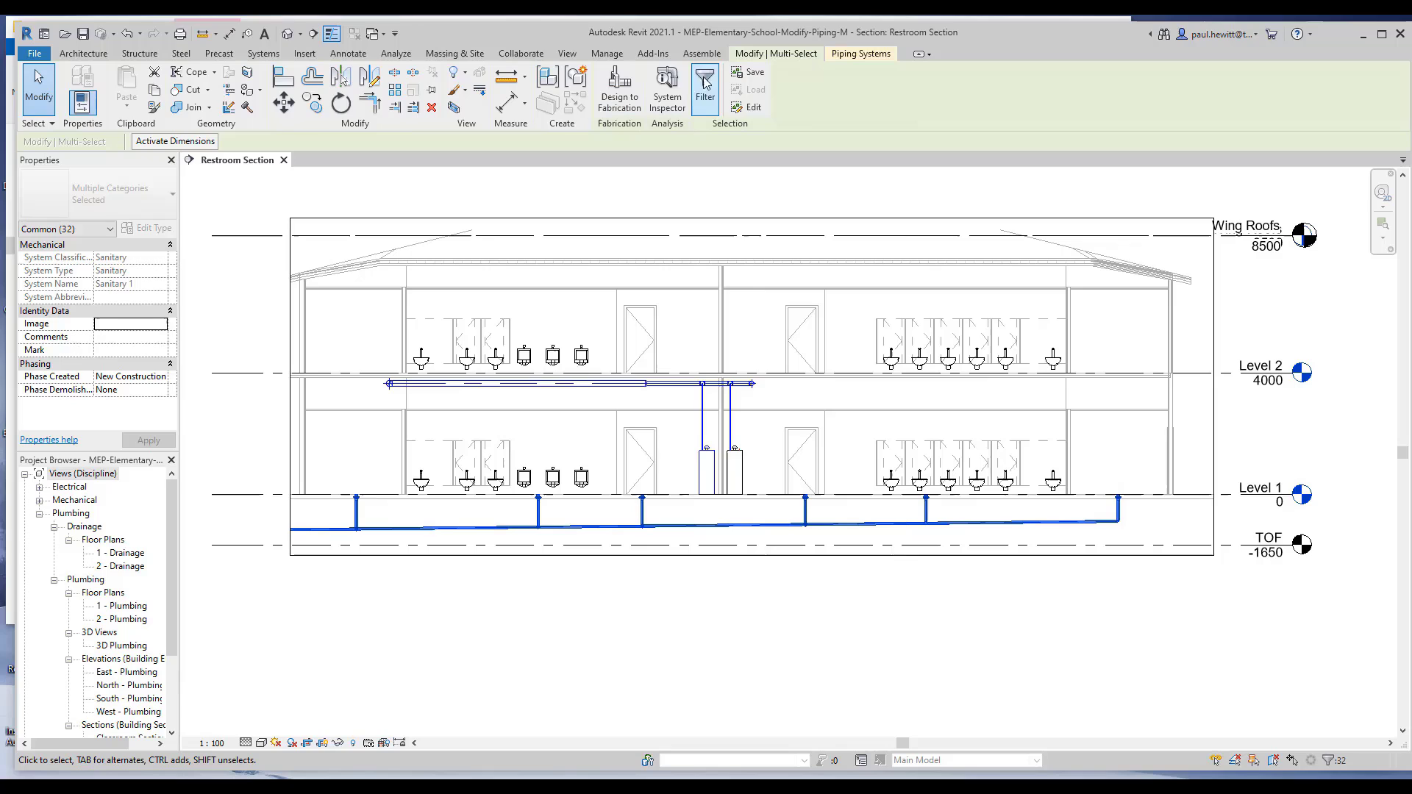
click(705, 81)
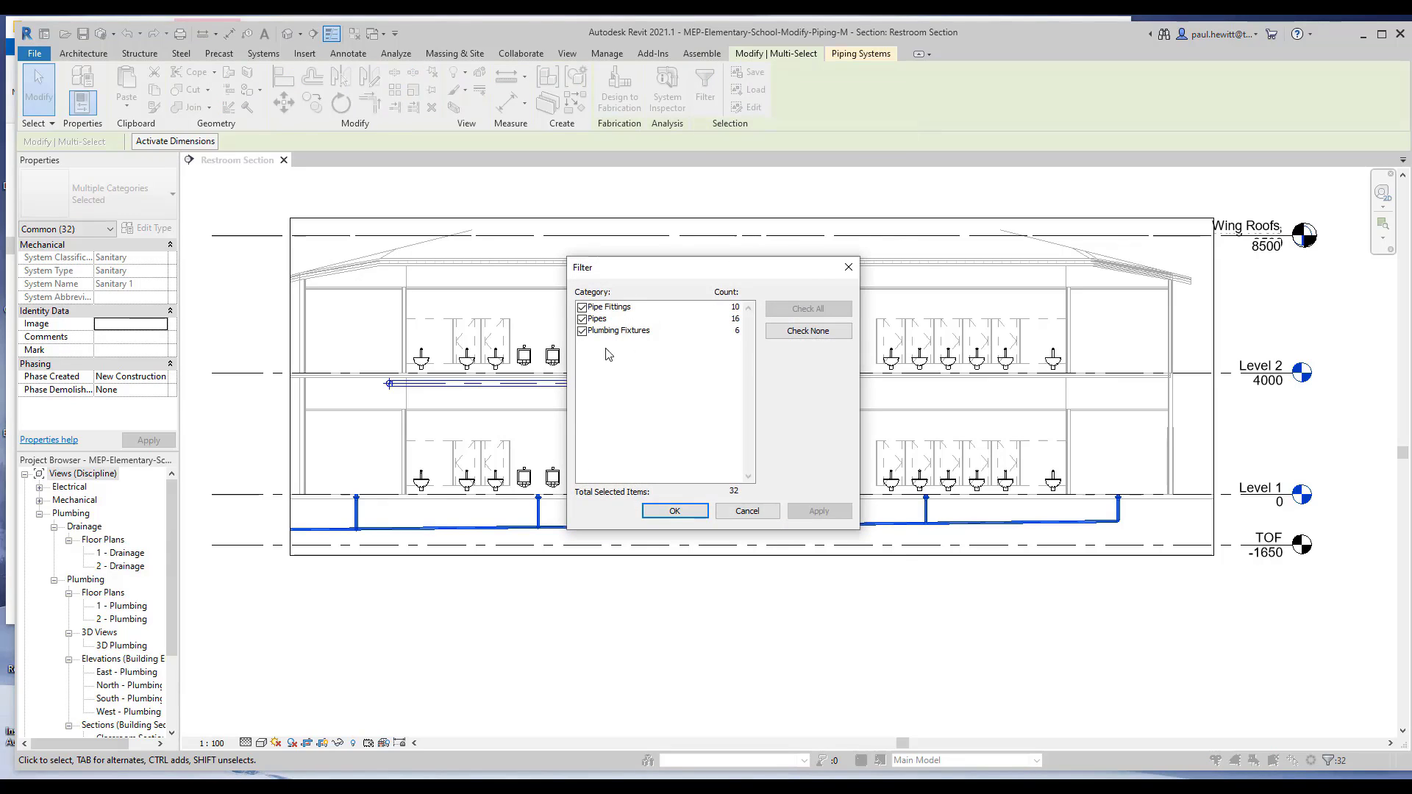
mouse_move(577, 345)
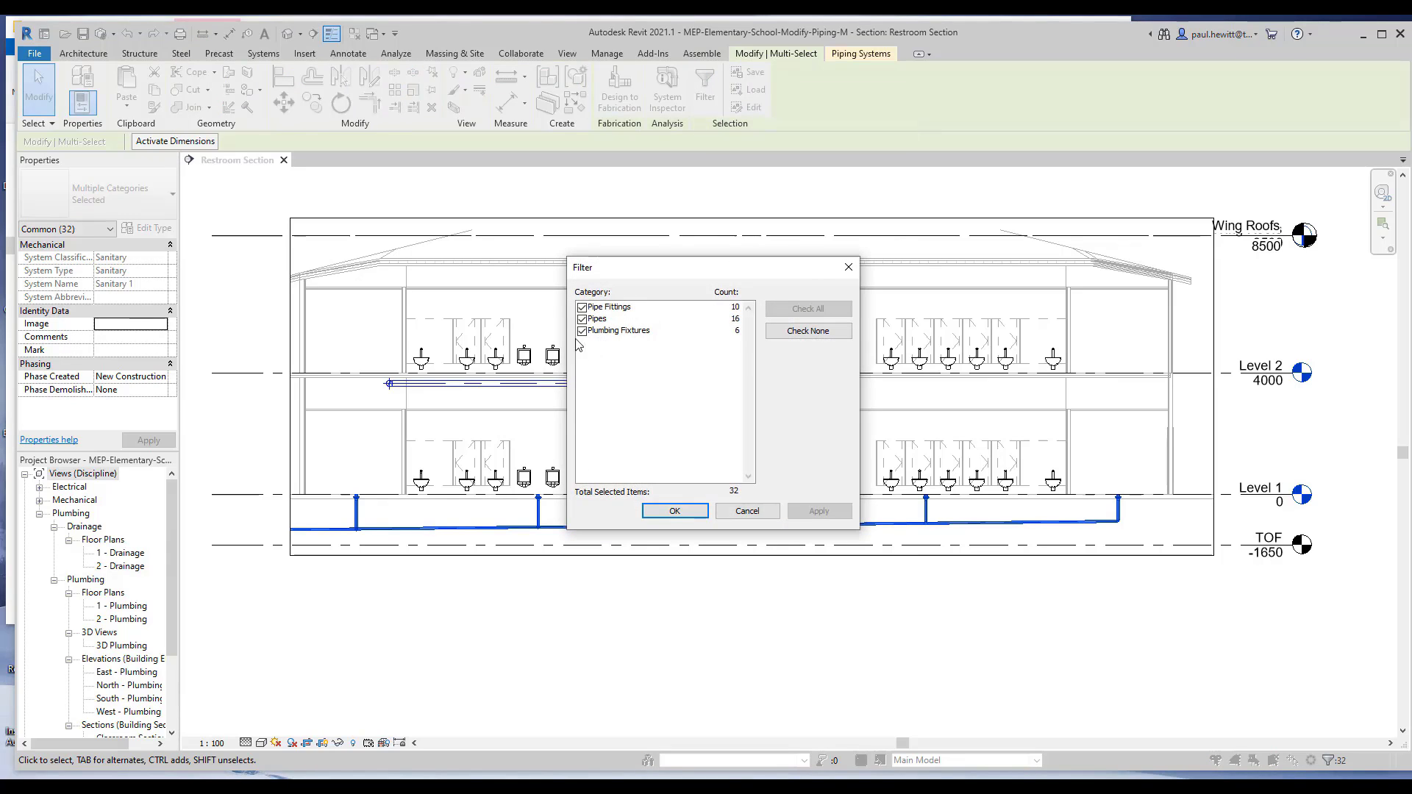
click(581, 330)
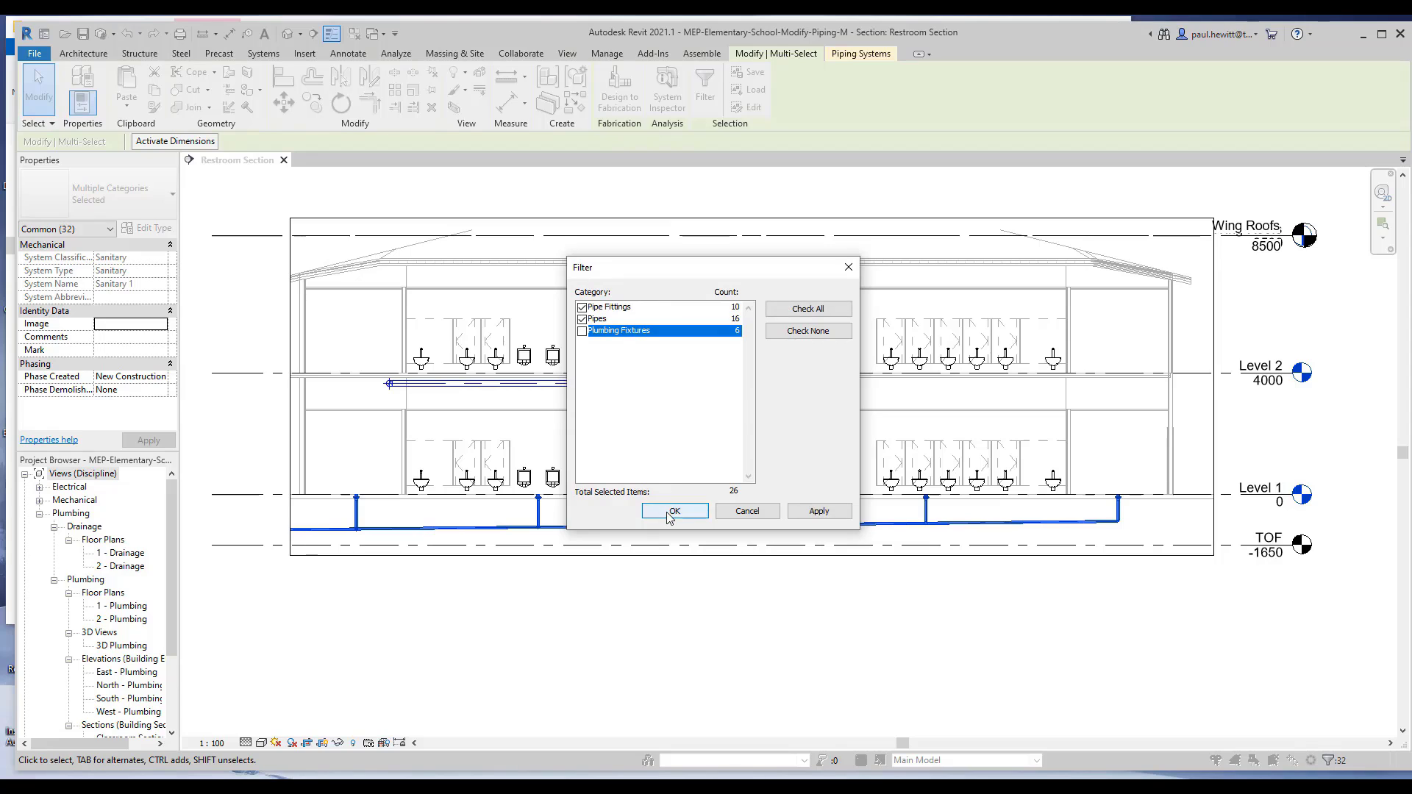
click(675, 511)
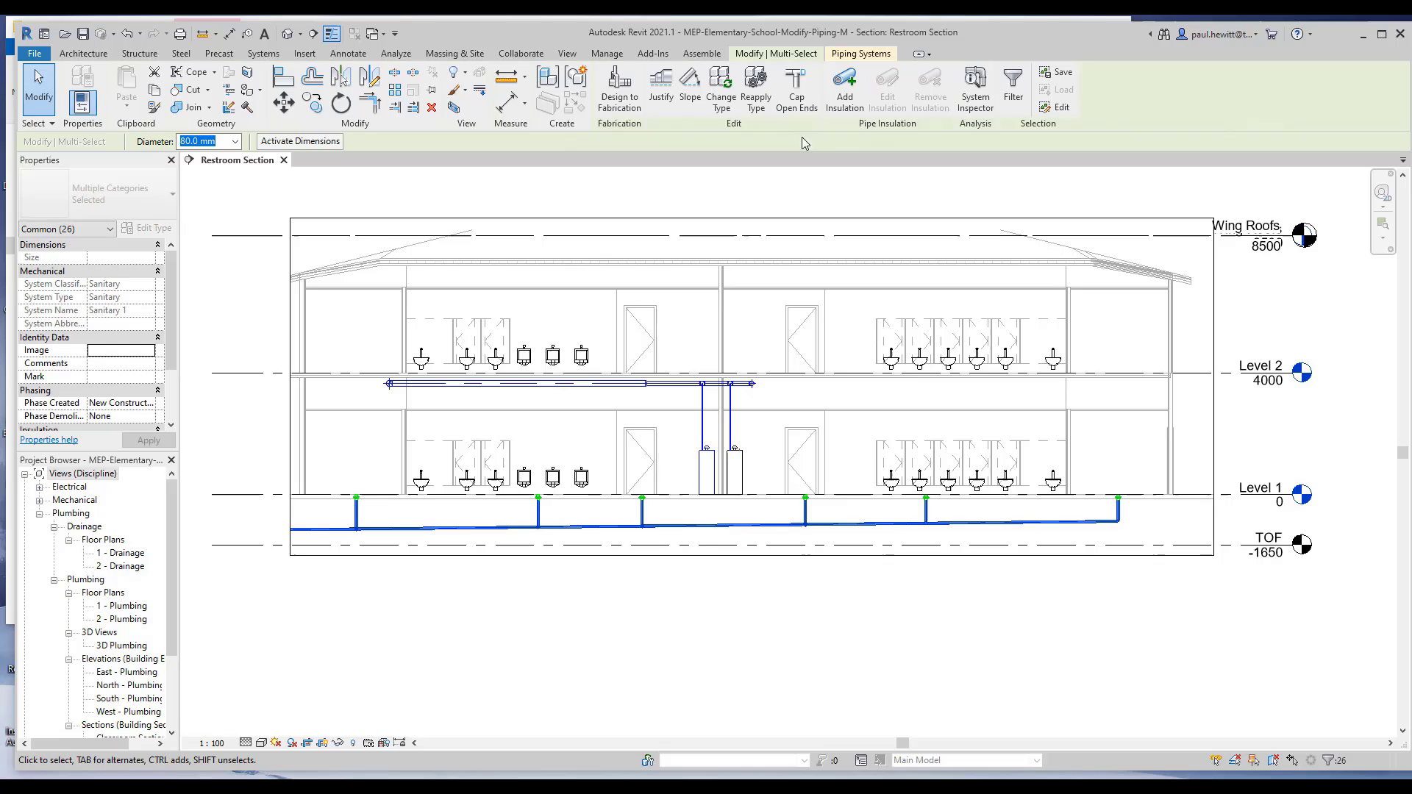
mouse_move(721, 85)
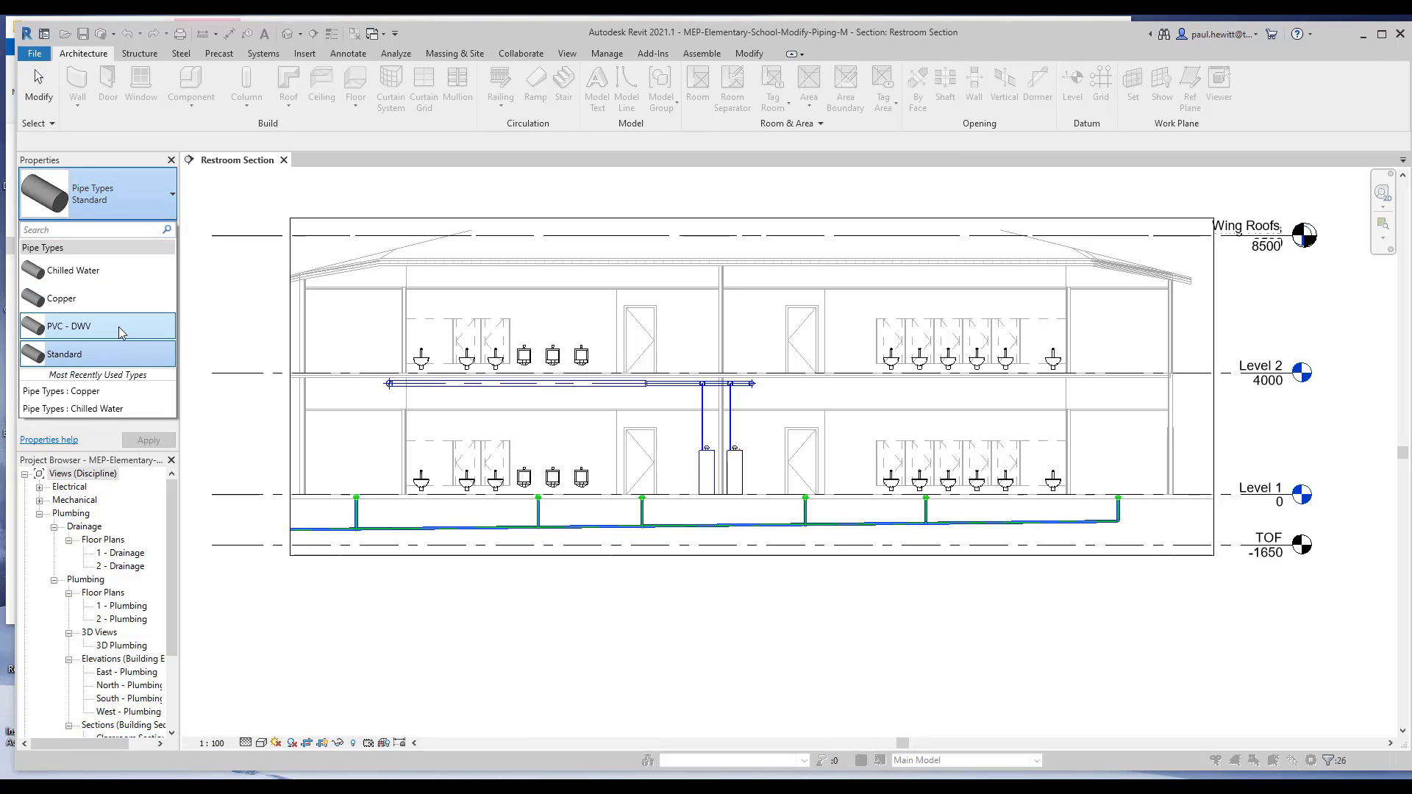
mouse_move(107, 331)
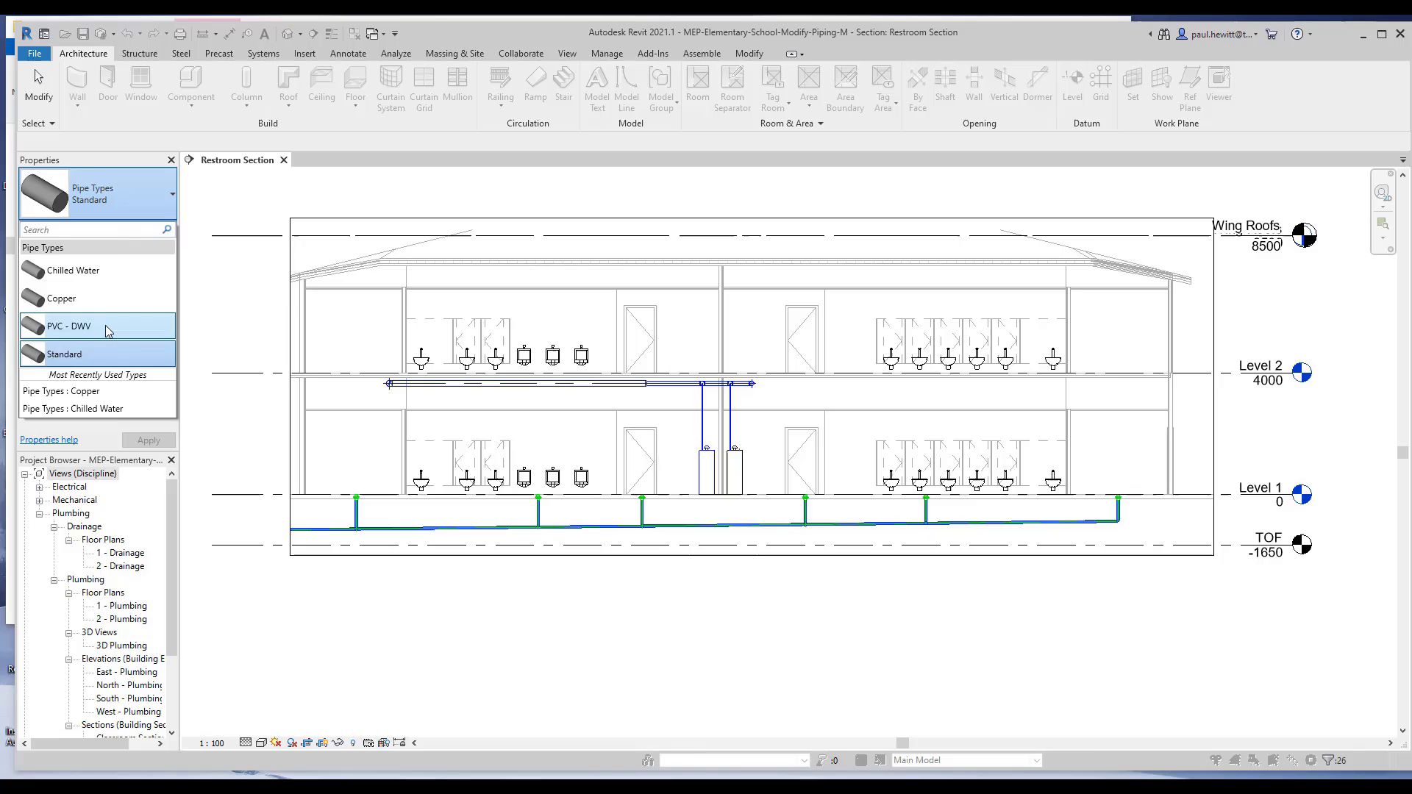
Change the selected sanitary pipes' type from Standard to PVC - DWV.
click(70, 326)
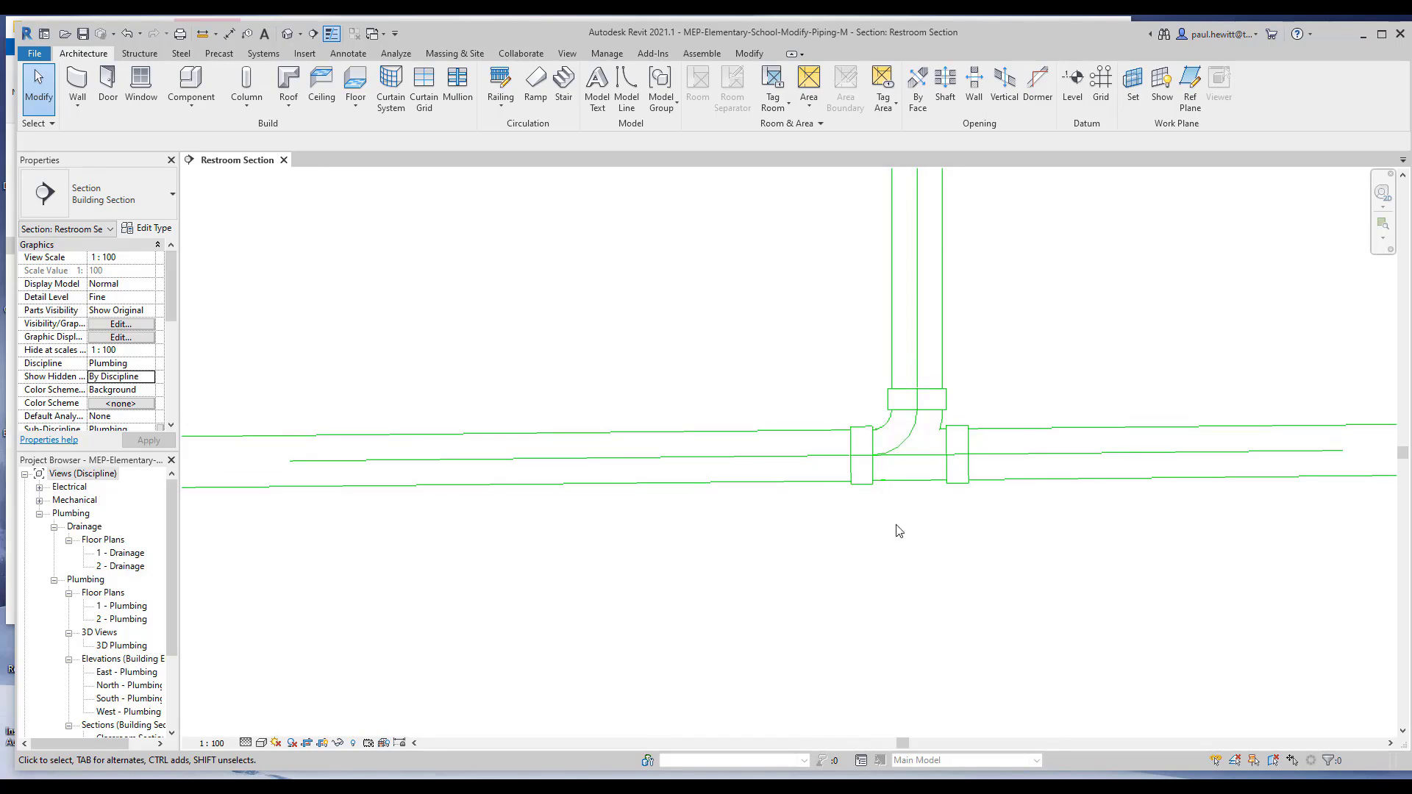
mouse_move(947, 622)
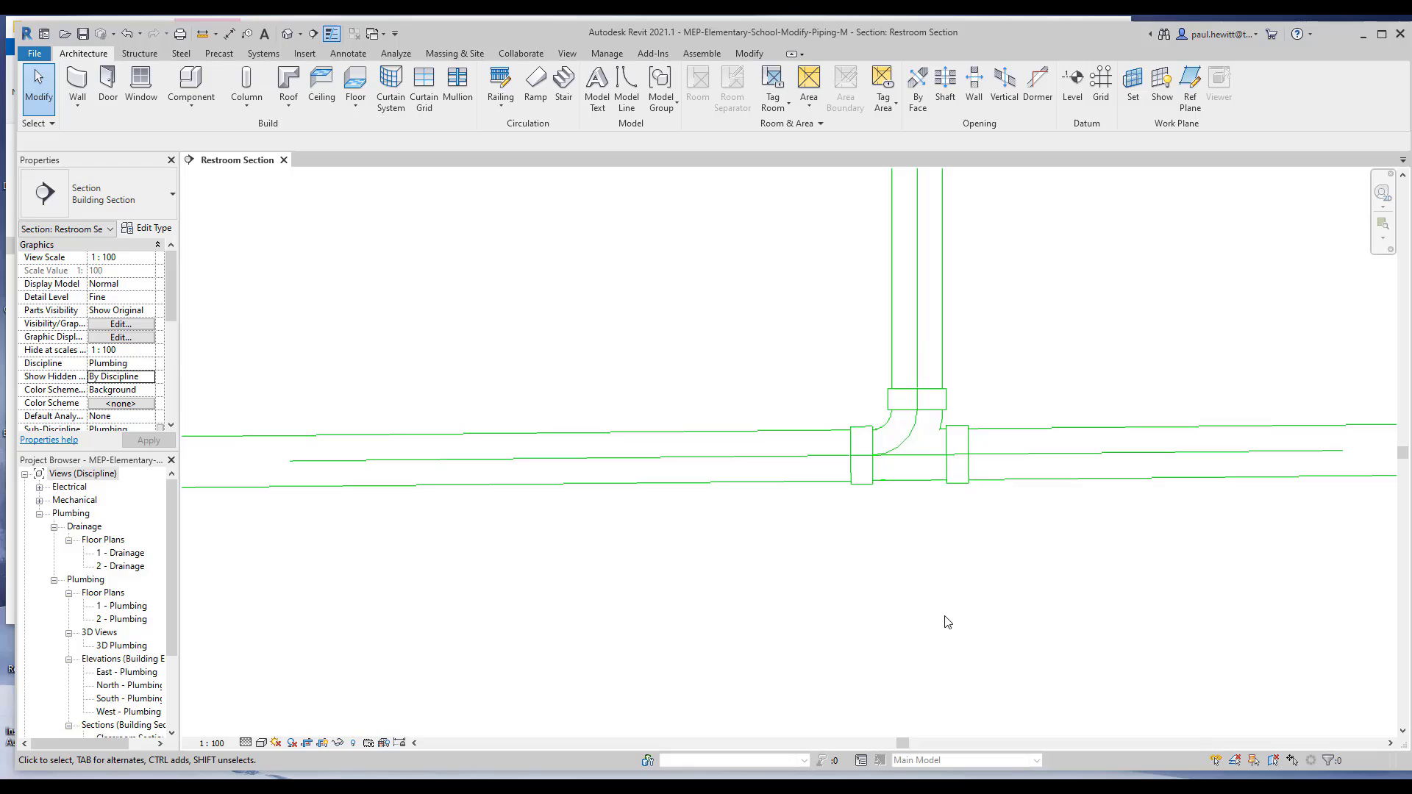
mouse_move(409, 597)
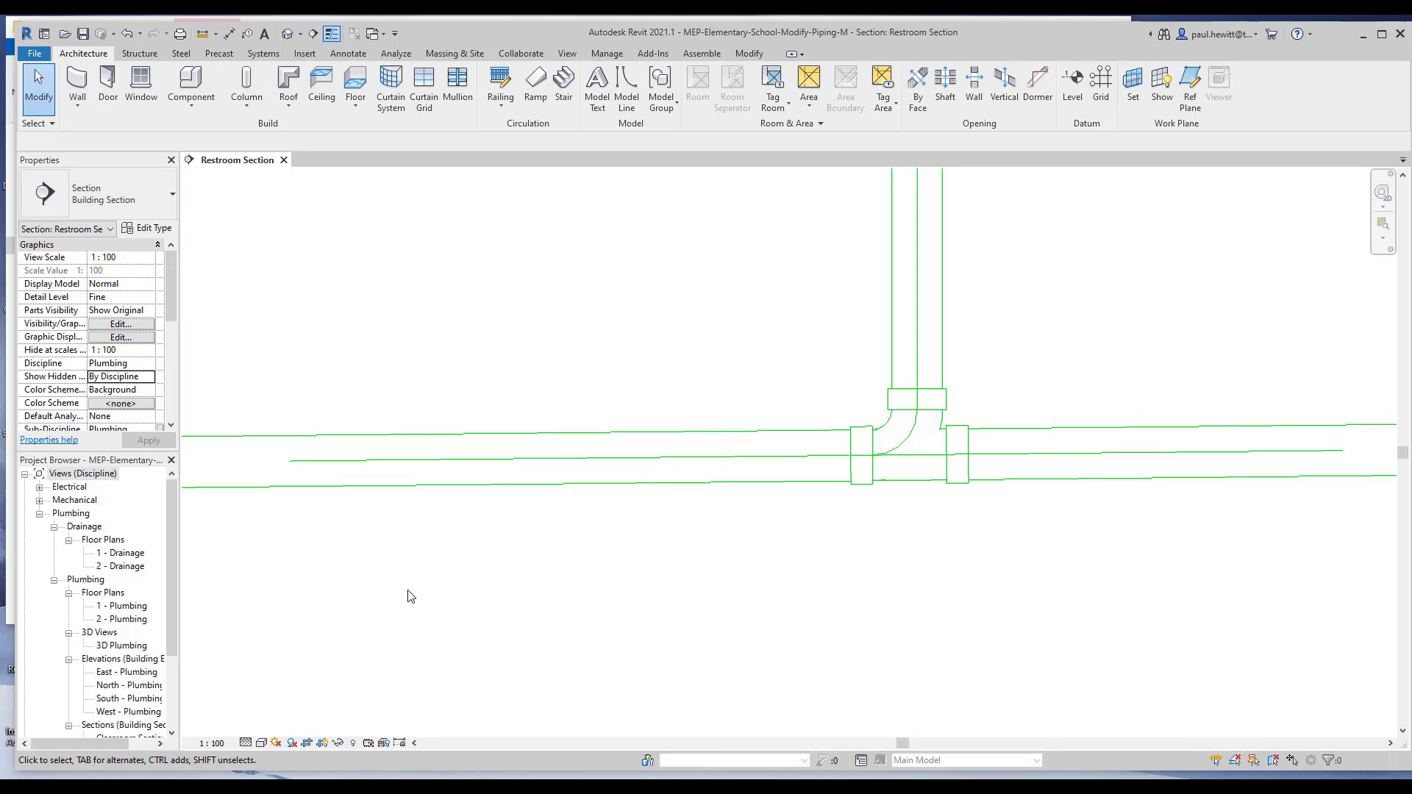
mouse_move(135, 609)
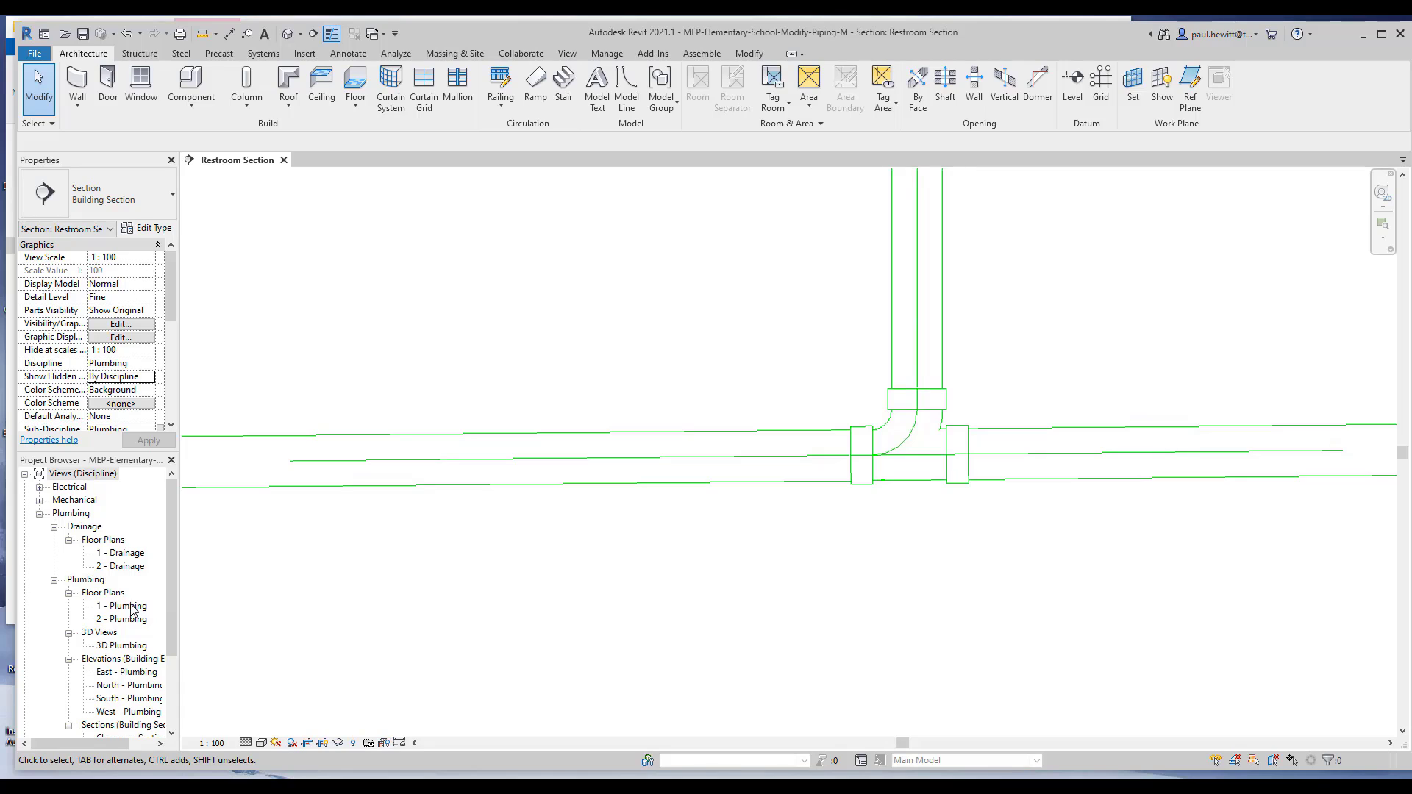
mouse_move(129, 626)
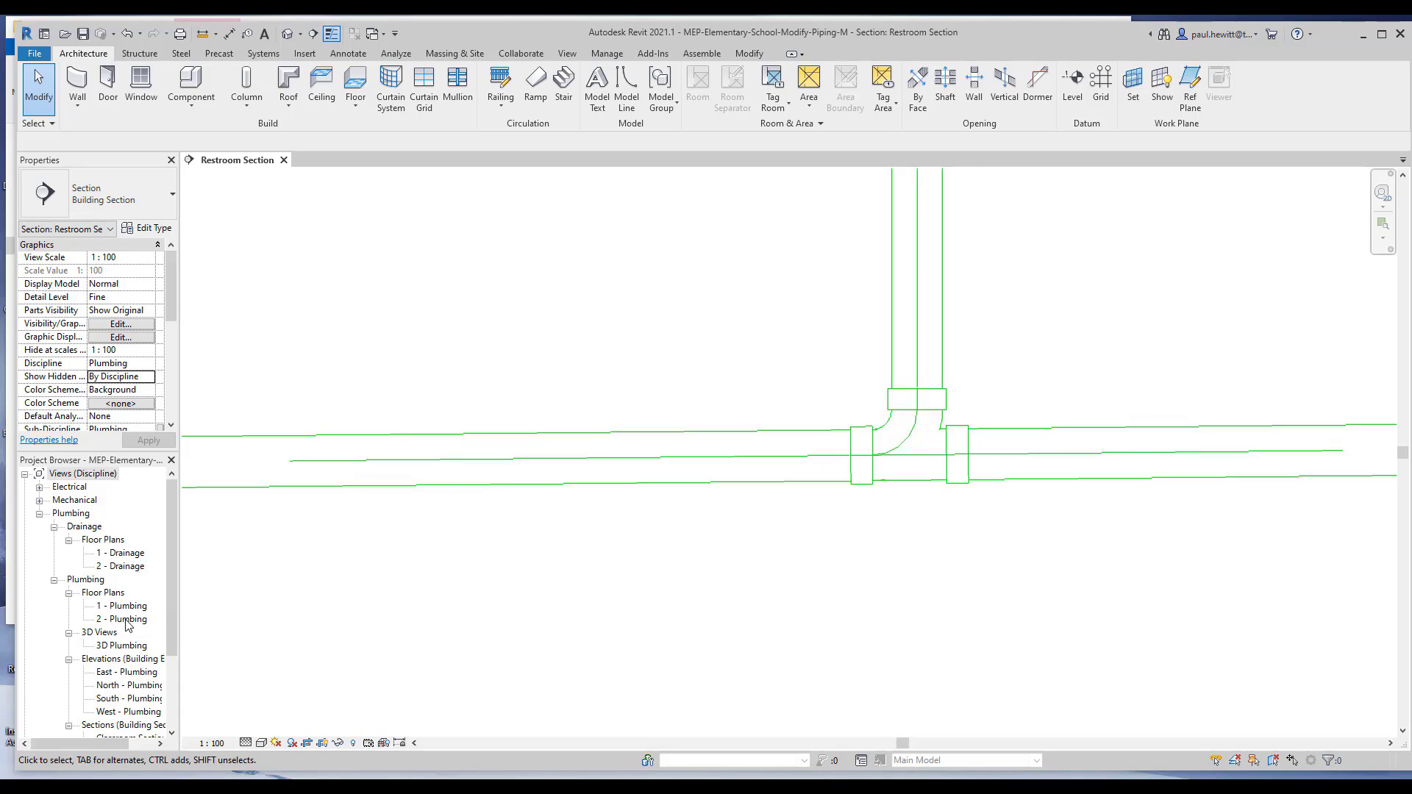
Open 2 - Plumbing, set Detail Level to Fine, and select the 100 mm copper pipe.
double_click(121, 620)
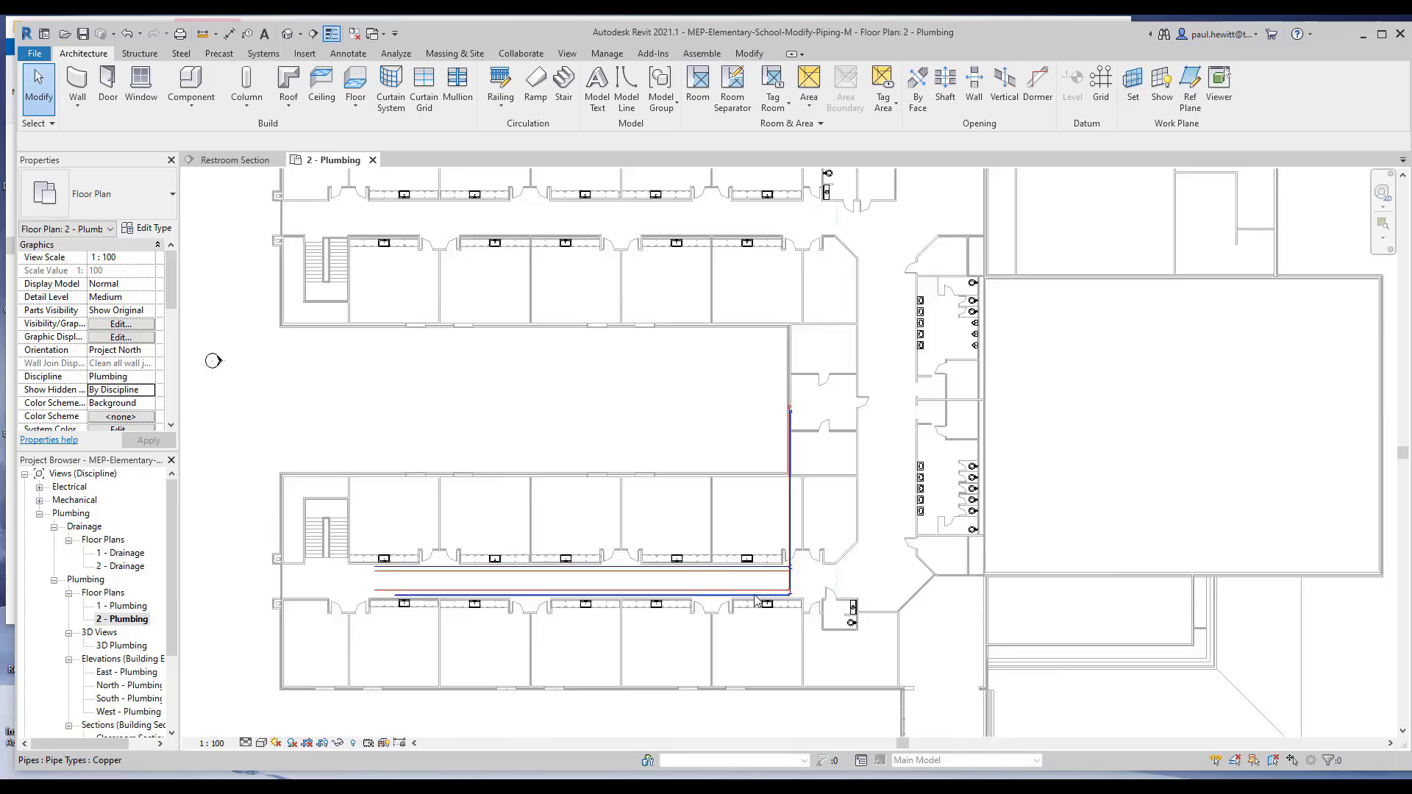
scroll(up, 3)
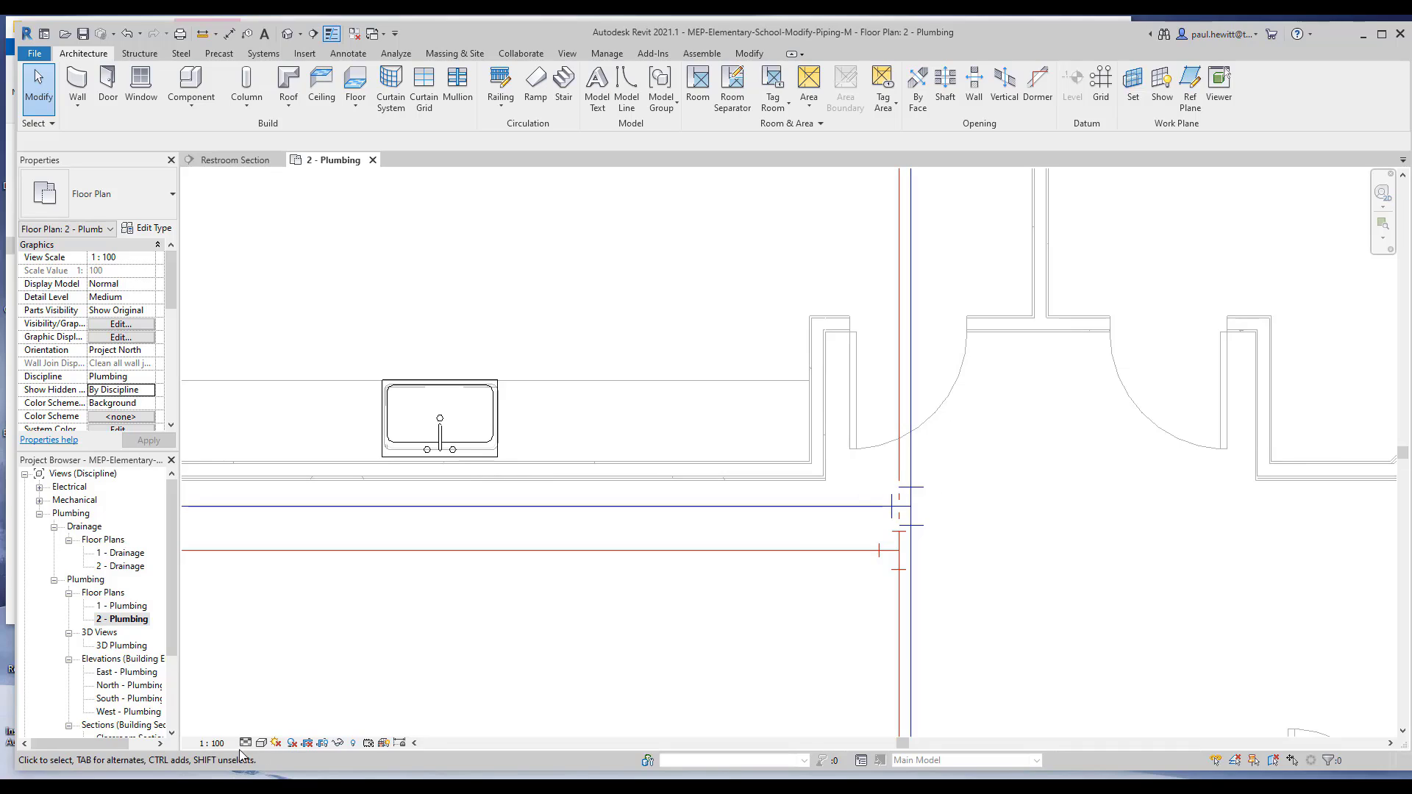
click(246, 743)
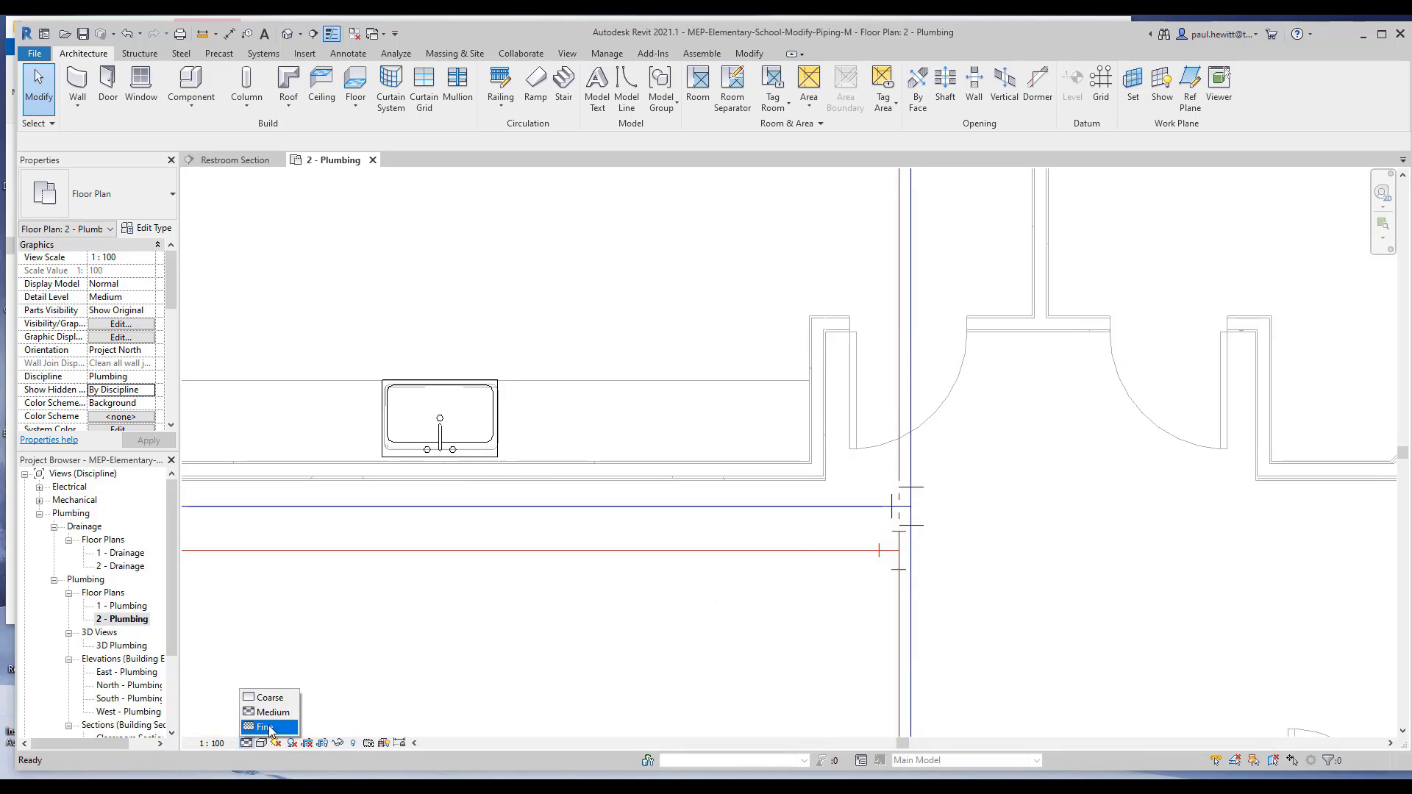
click(261, 726)
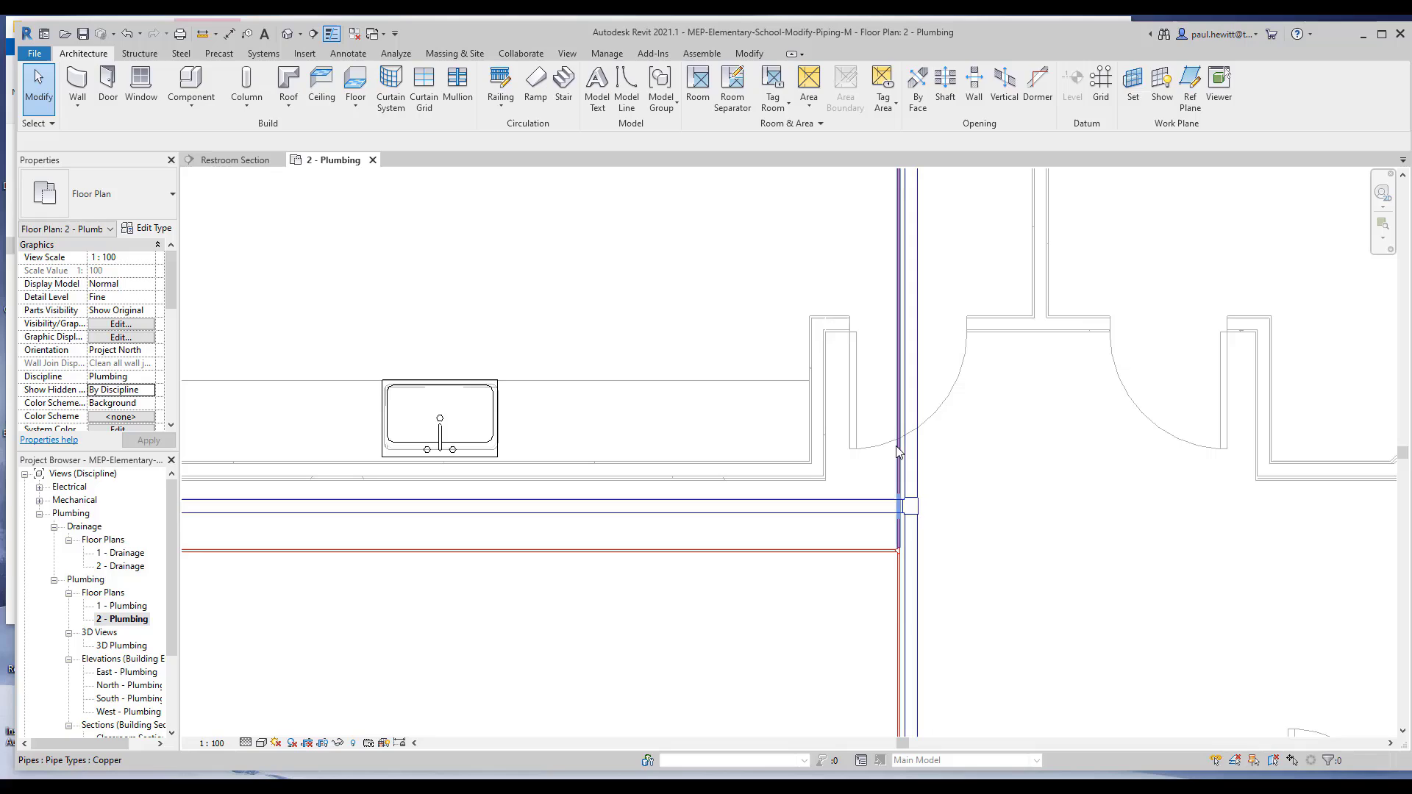
click(898, 450)
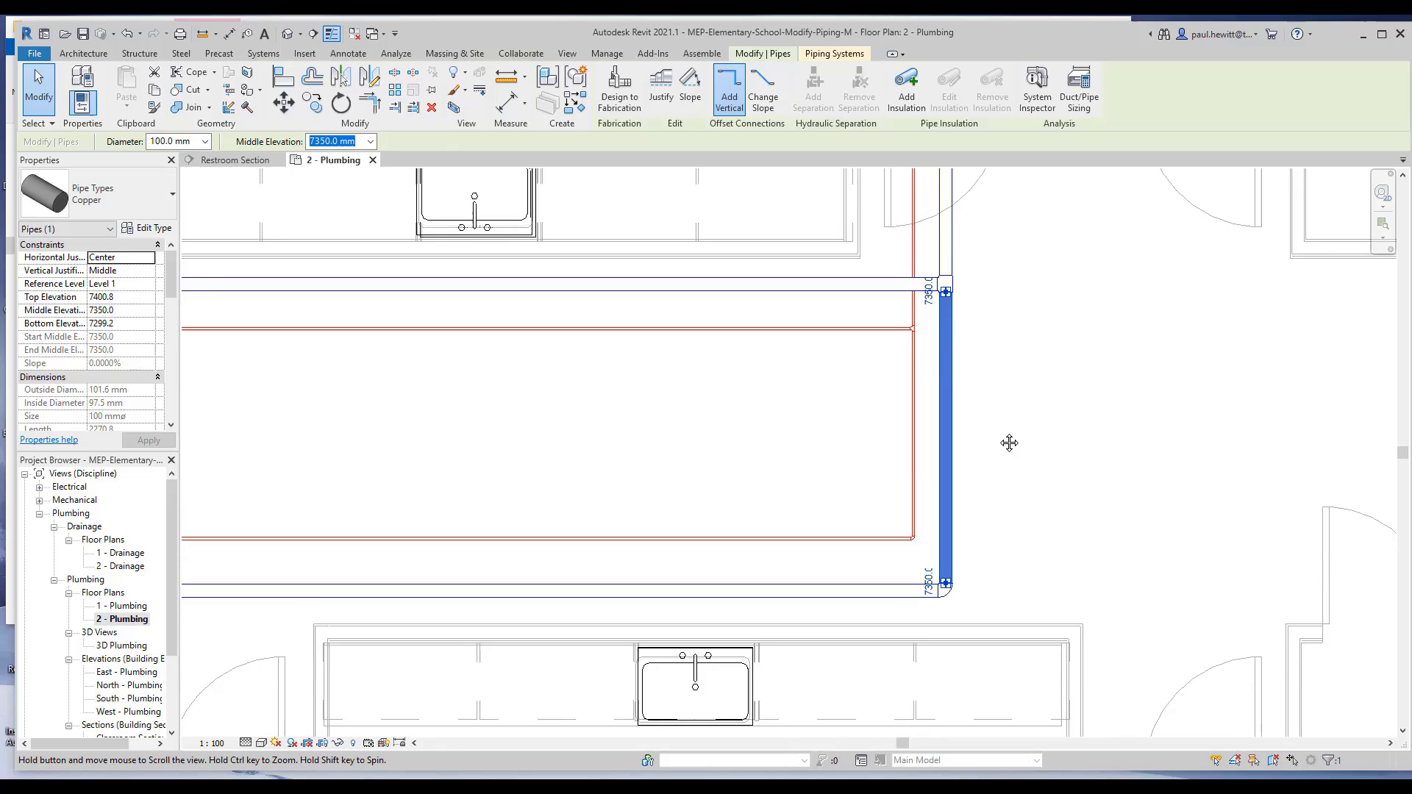
Resize the upper and lower copper supply pipes from 100 mm to 25 mm diameter.
click(1009, 442)
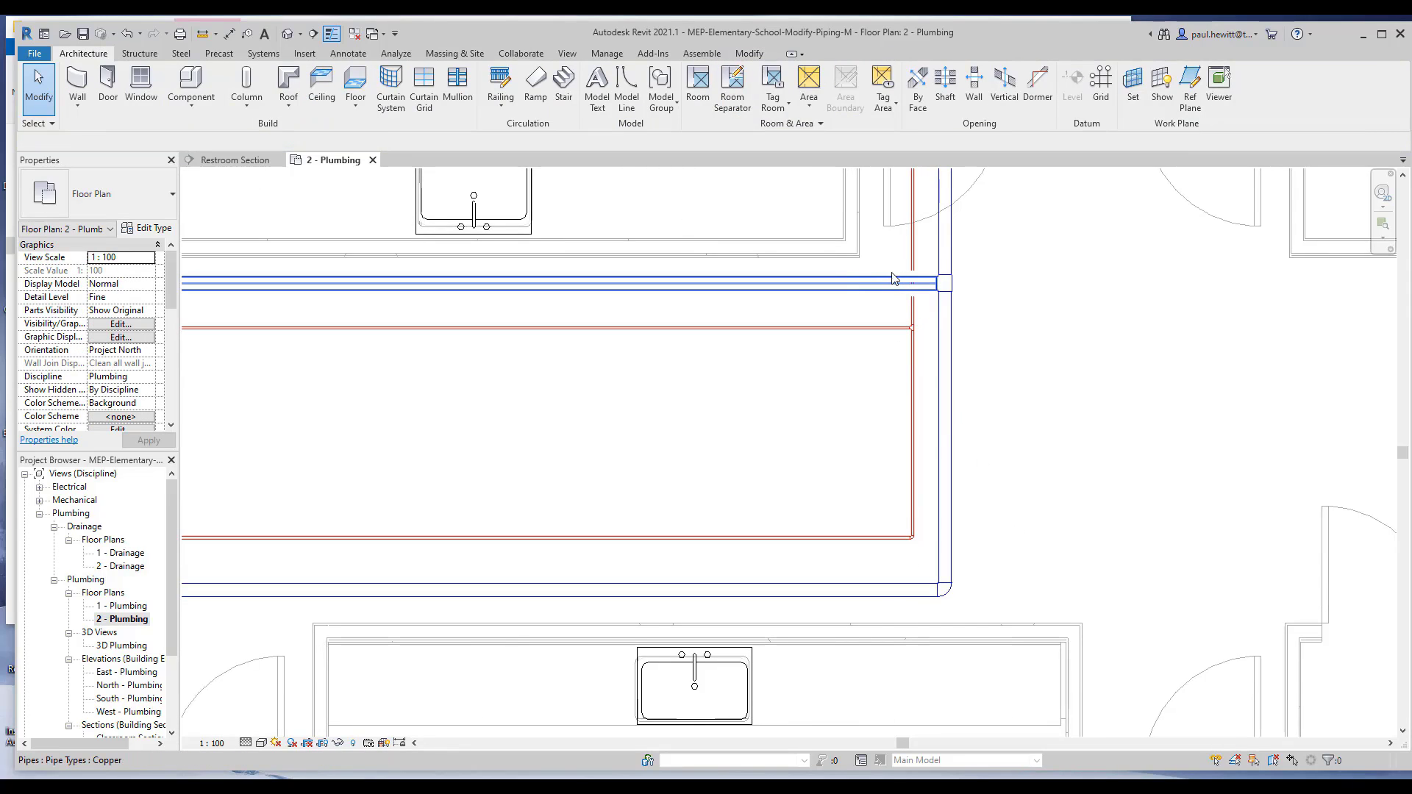
mouse_move(869, 289)
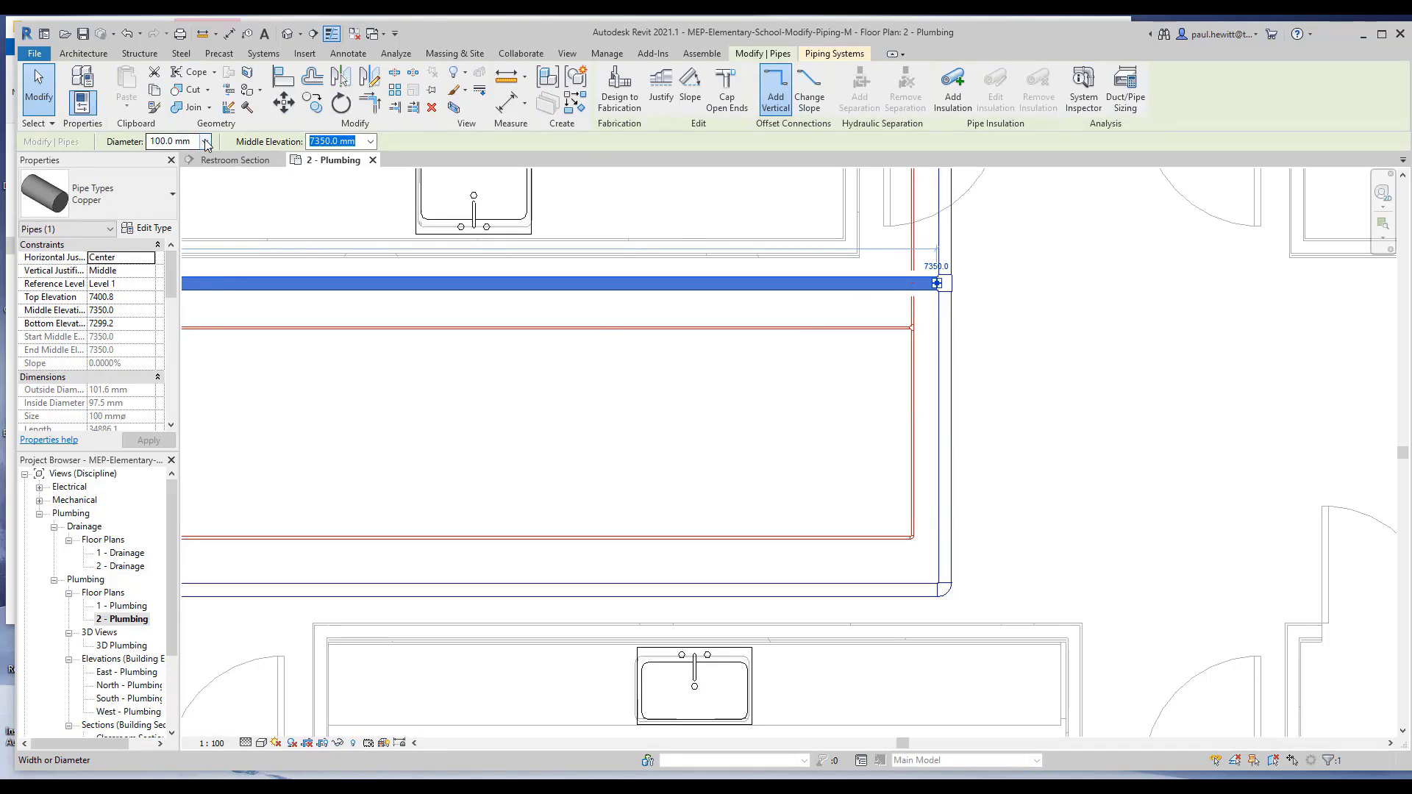
click(204, 141)
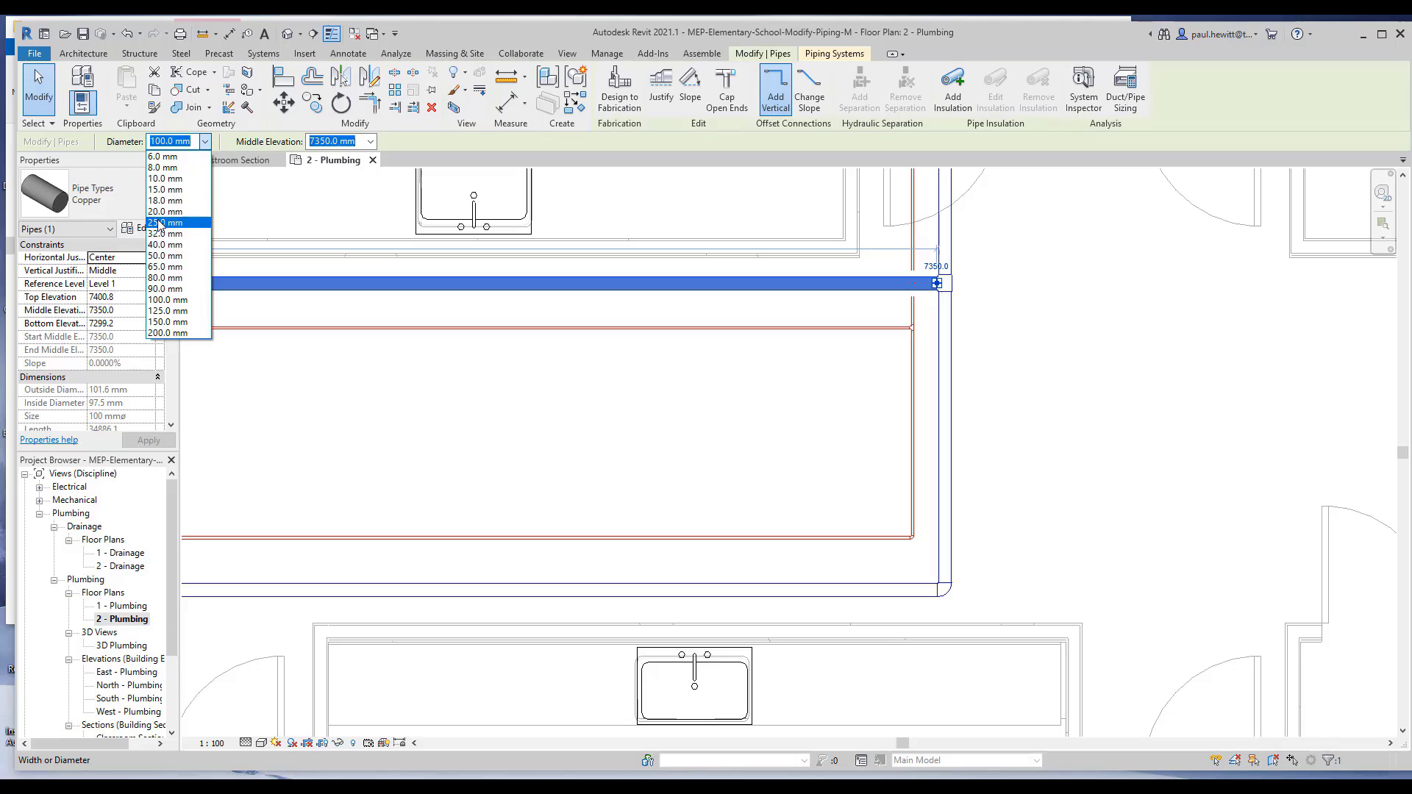
click(165, 223)
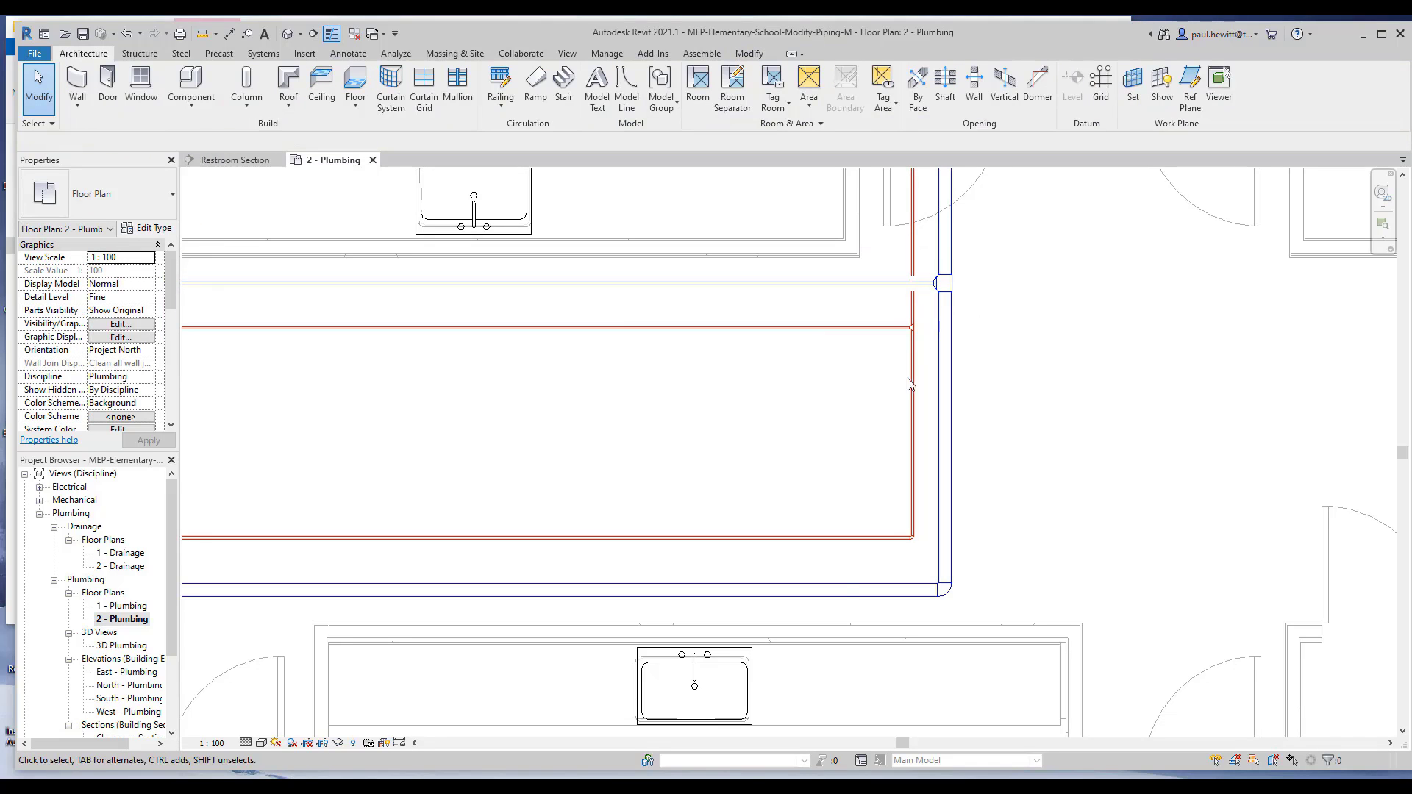
click(558, 589)
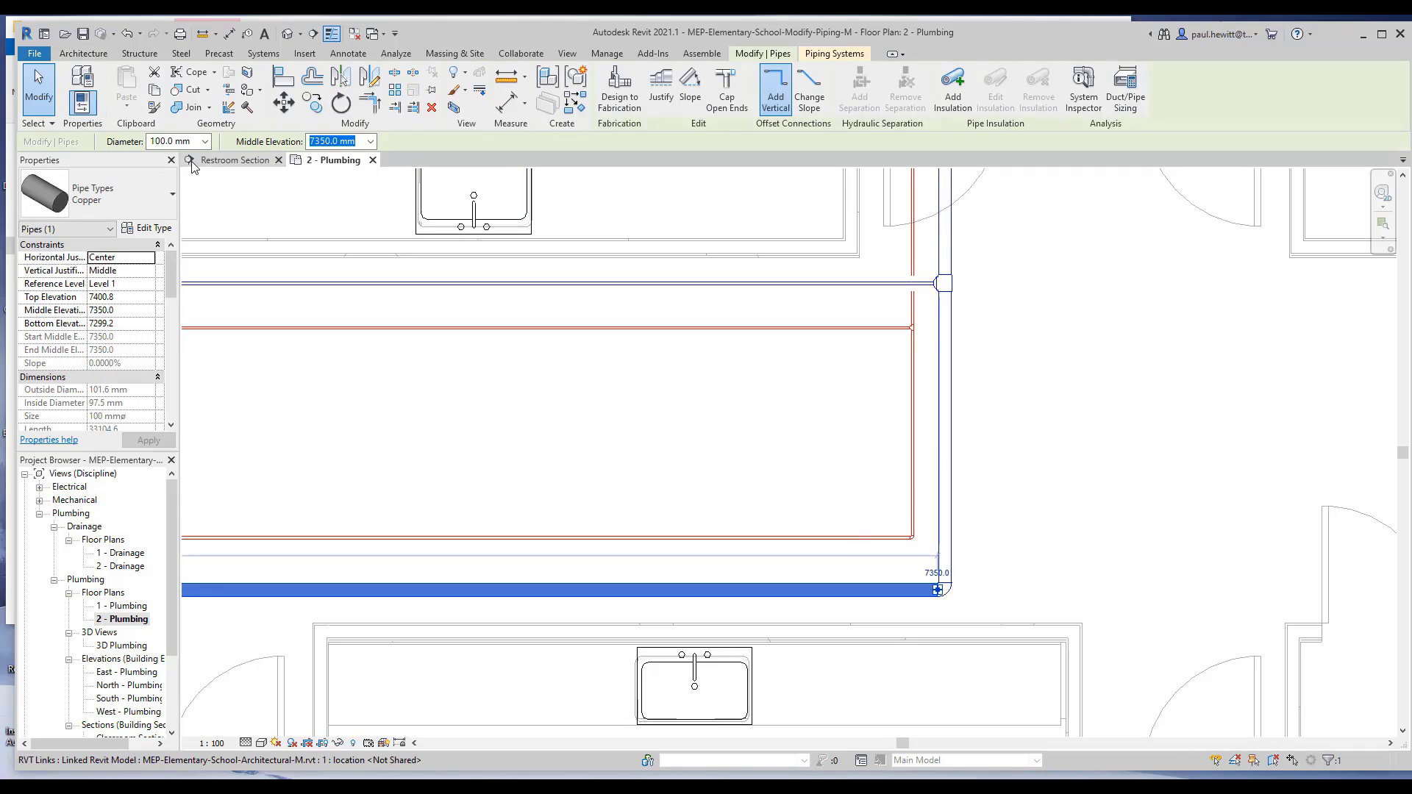
click(204, 141)
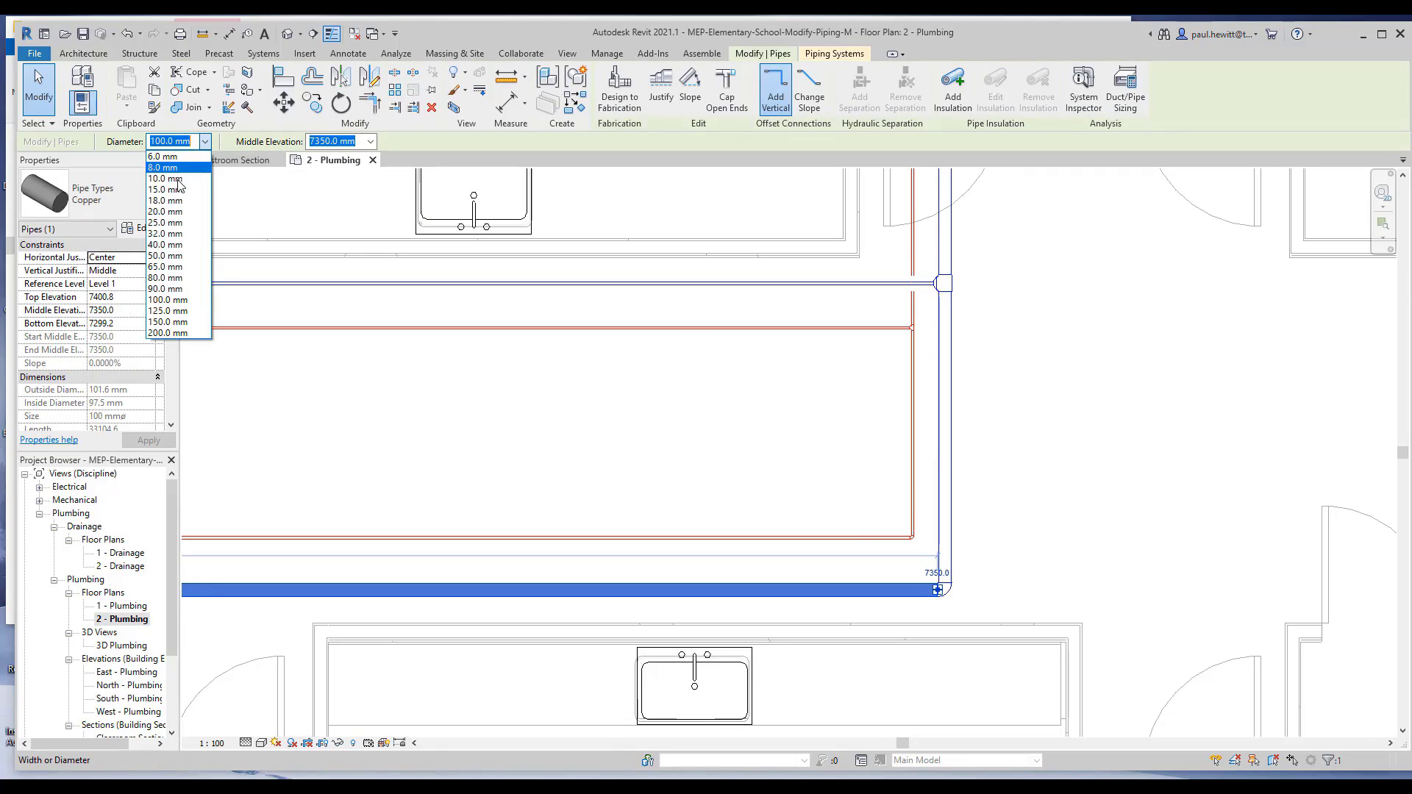
click(165, 222)
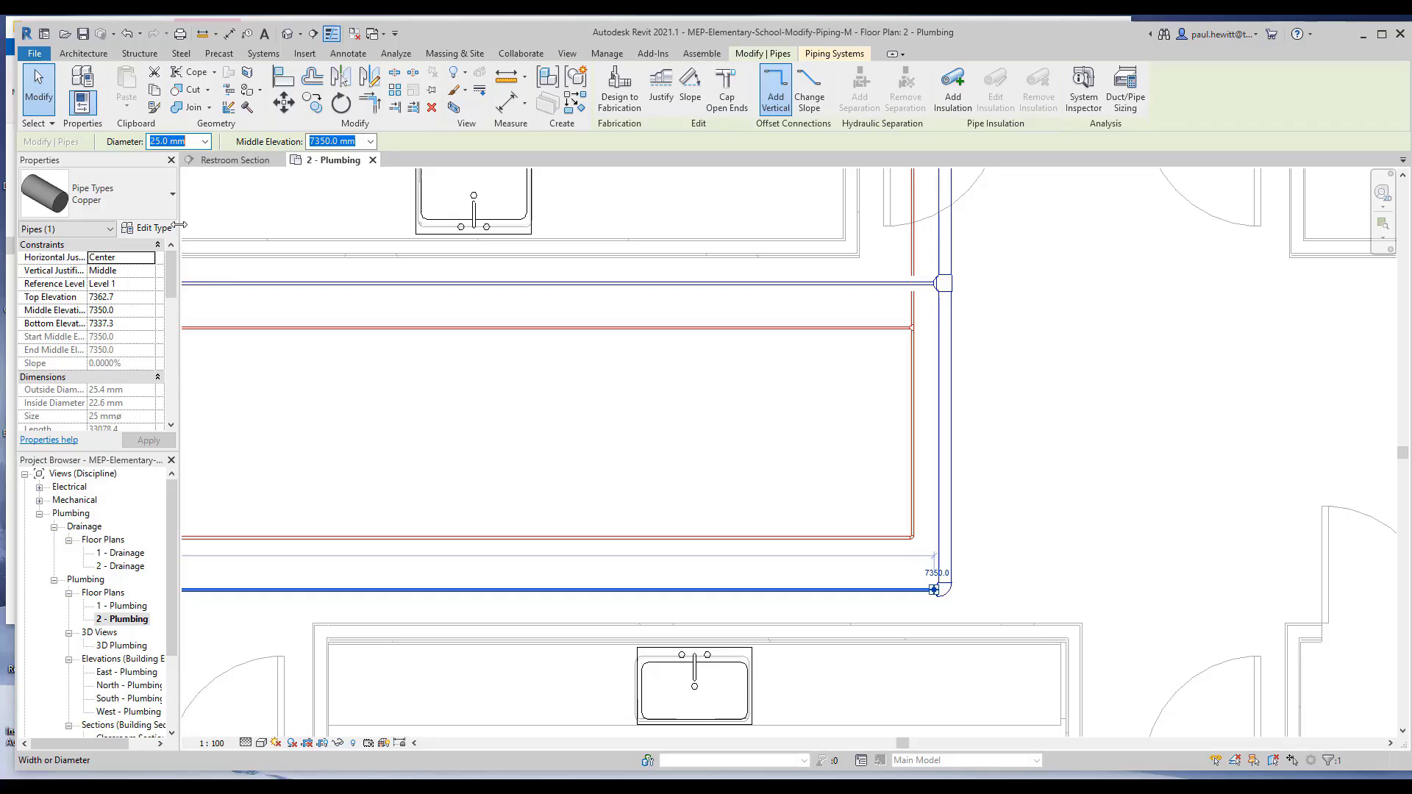
click(770, 602)
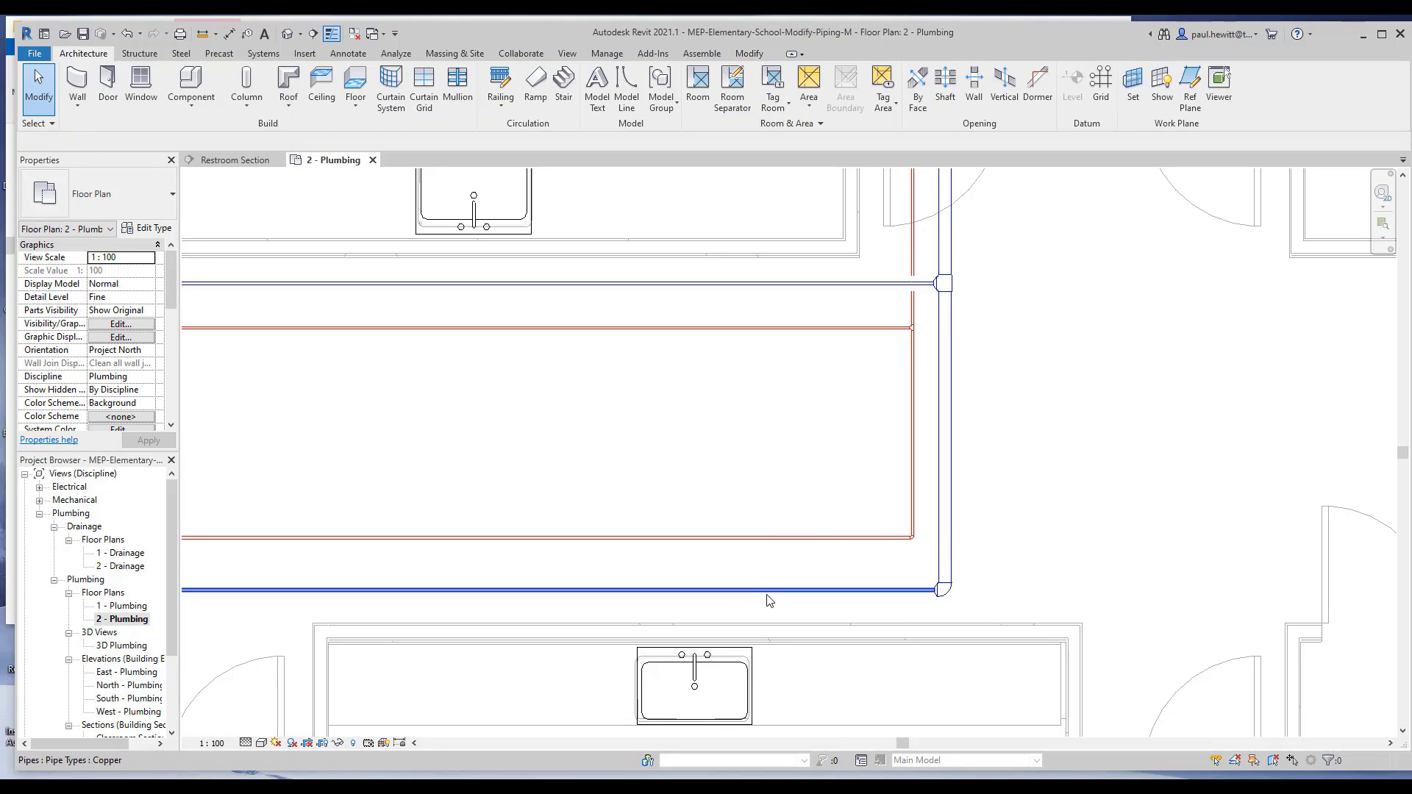
Select the lower 25 mm copper supply pipe for repositioning near the sink counters.
click(563, 590)
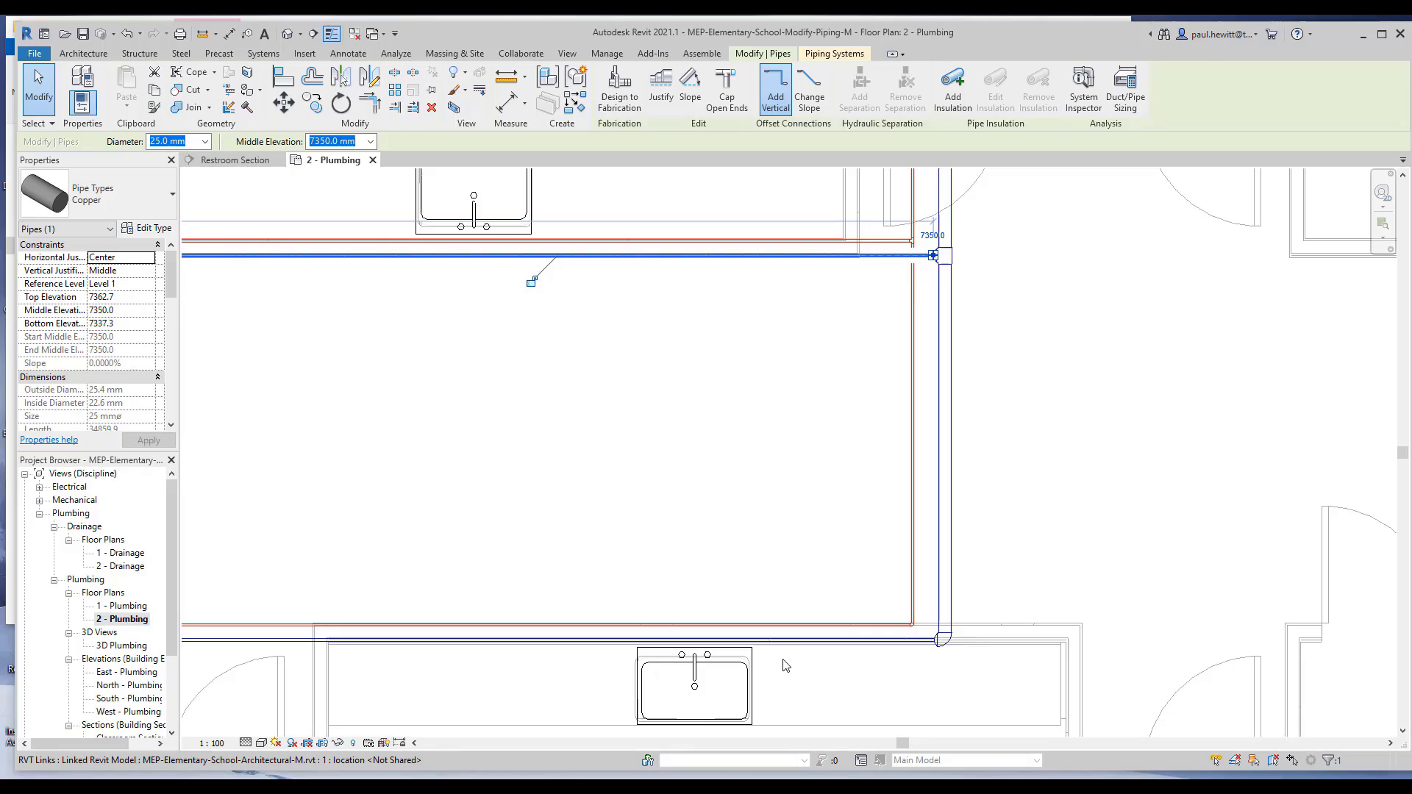
mouse_move(787, 669)
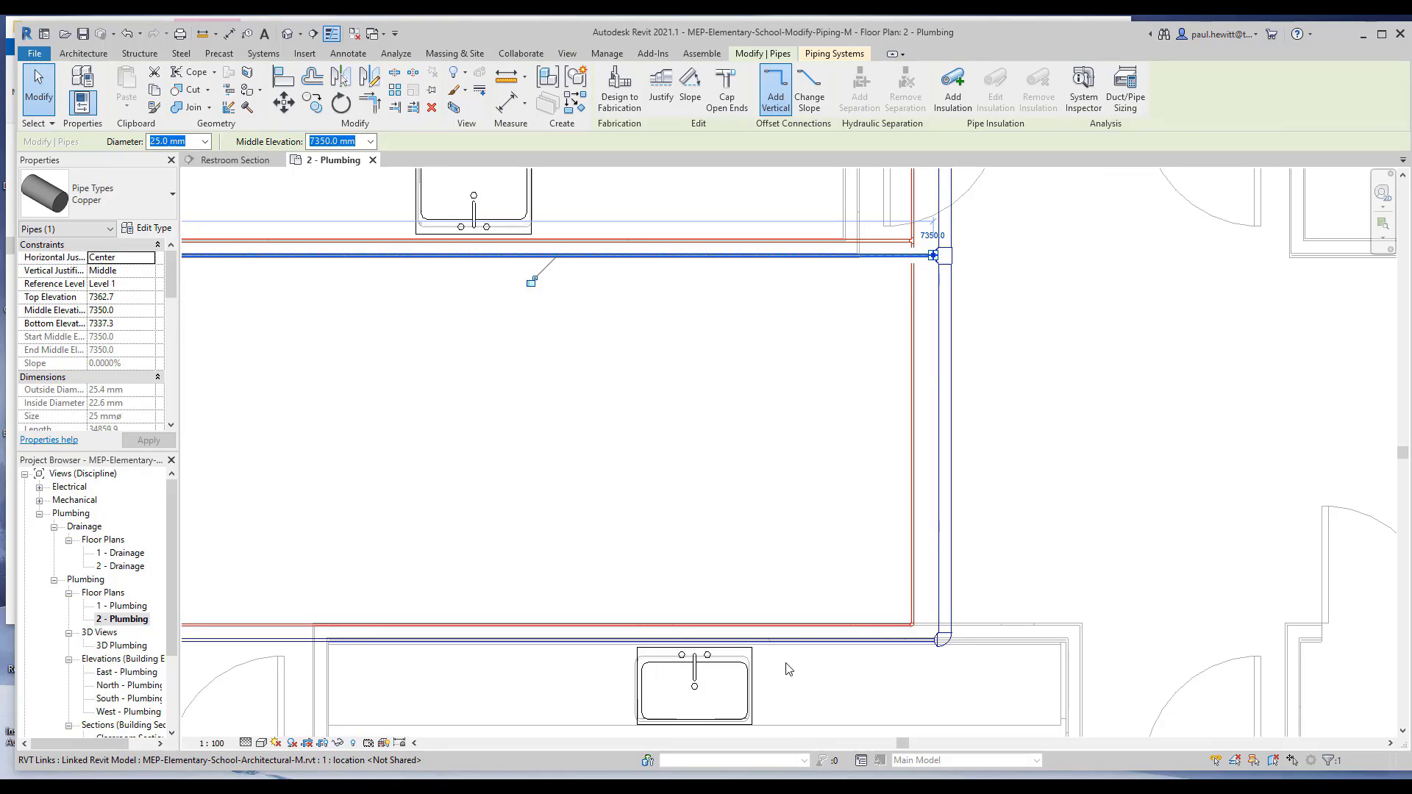
mouse_move(787, 669)
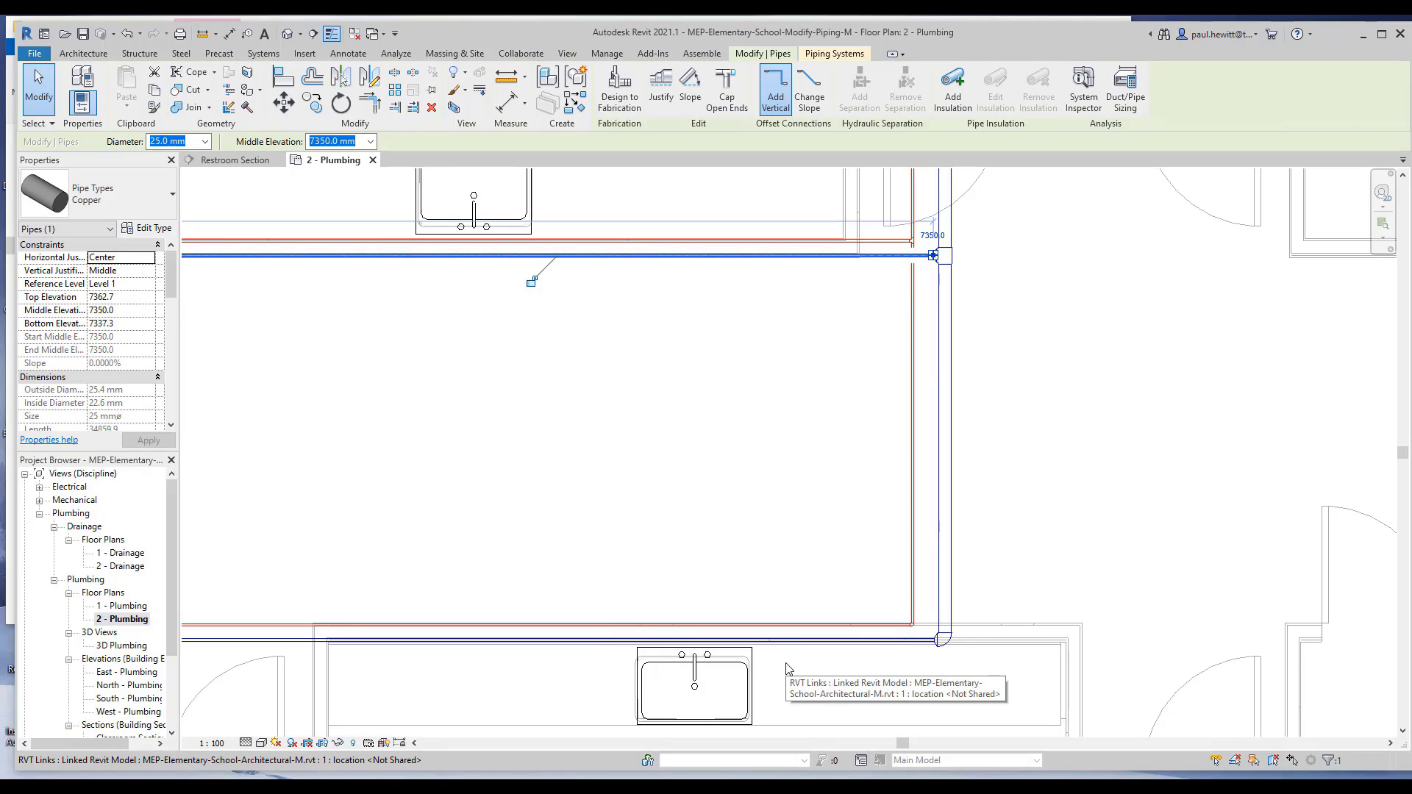
mouse_move(277, 692)
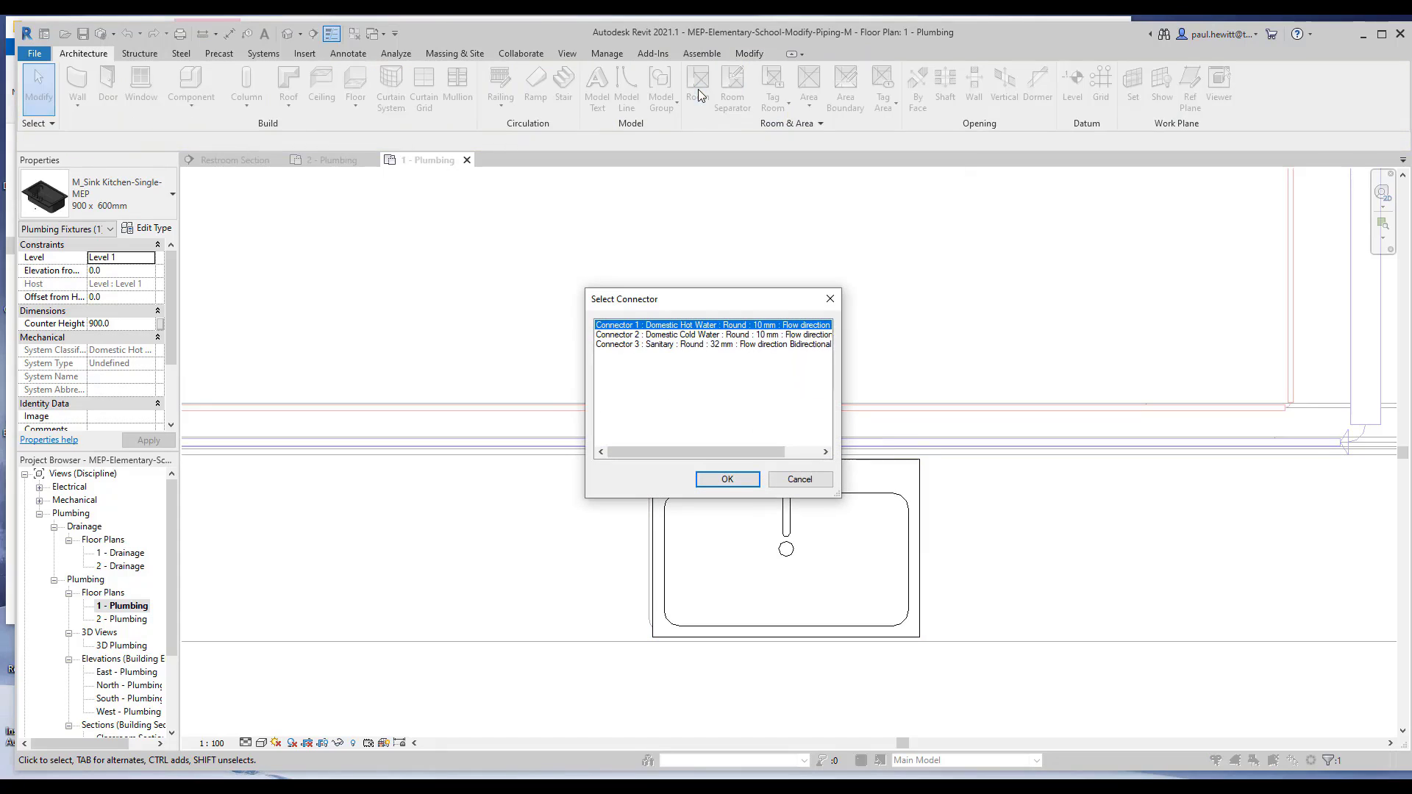
mouse_move(637, 335)
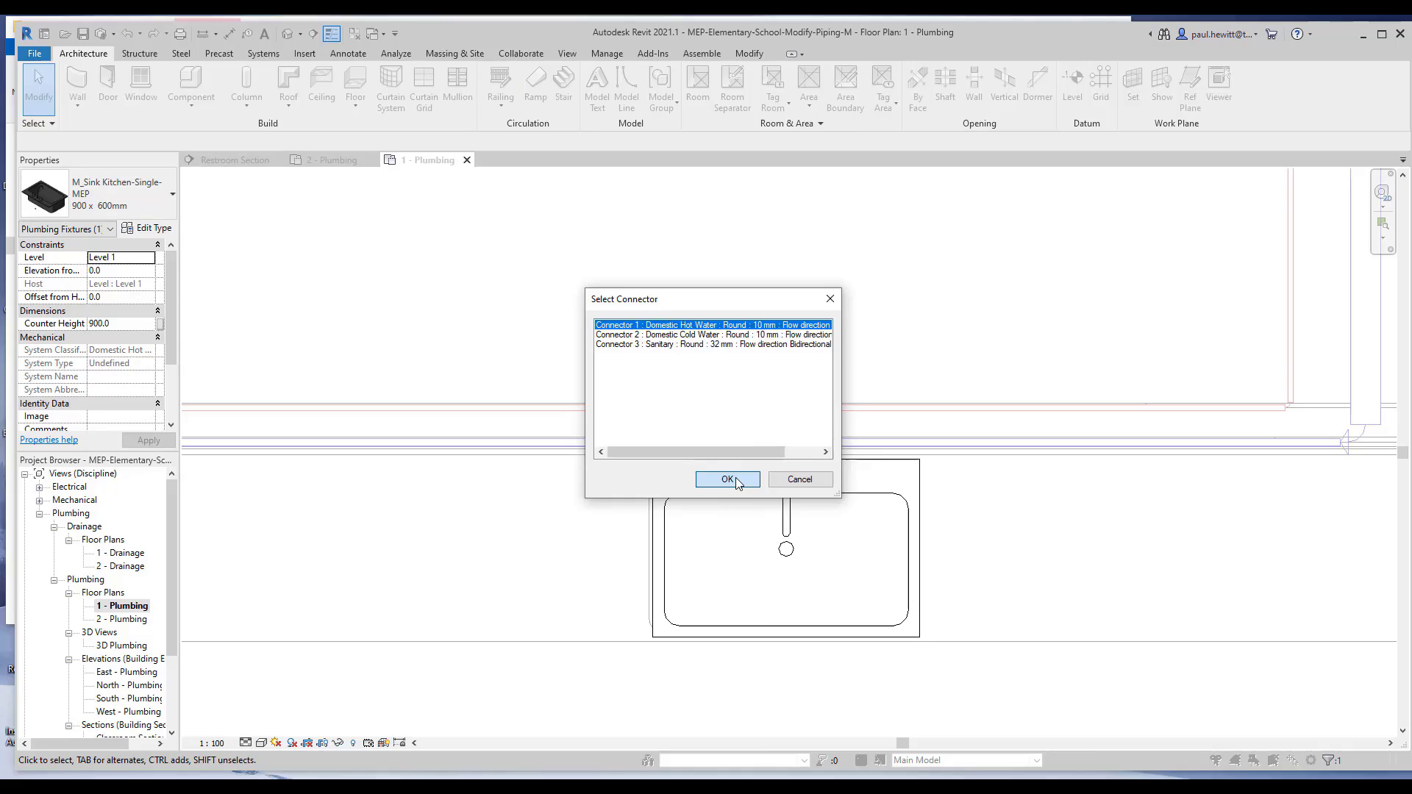
Connect the level 1 sink's Domestic Hot Water connector into the supply pipe.
click(727, 479)
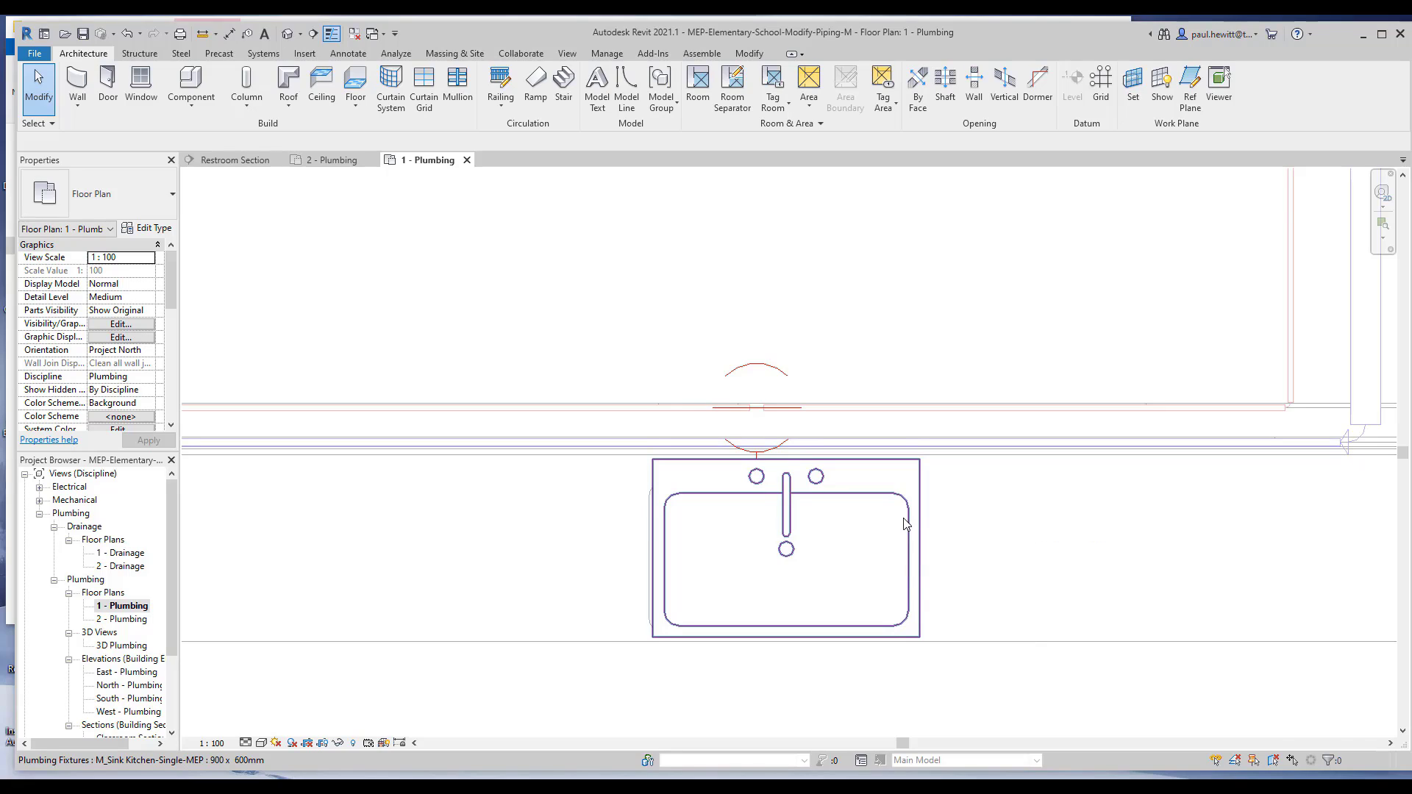
Open the Restroom Section view.
double_click(133, 686)
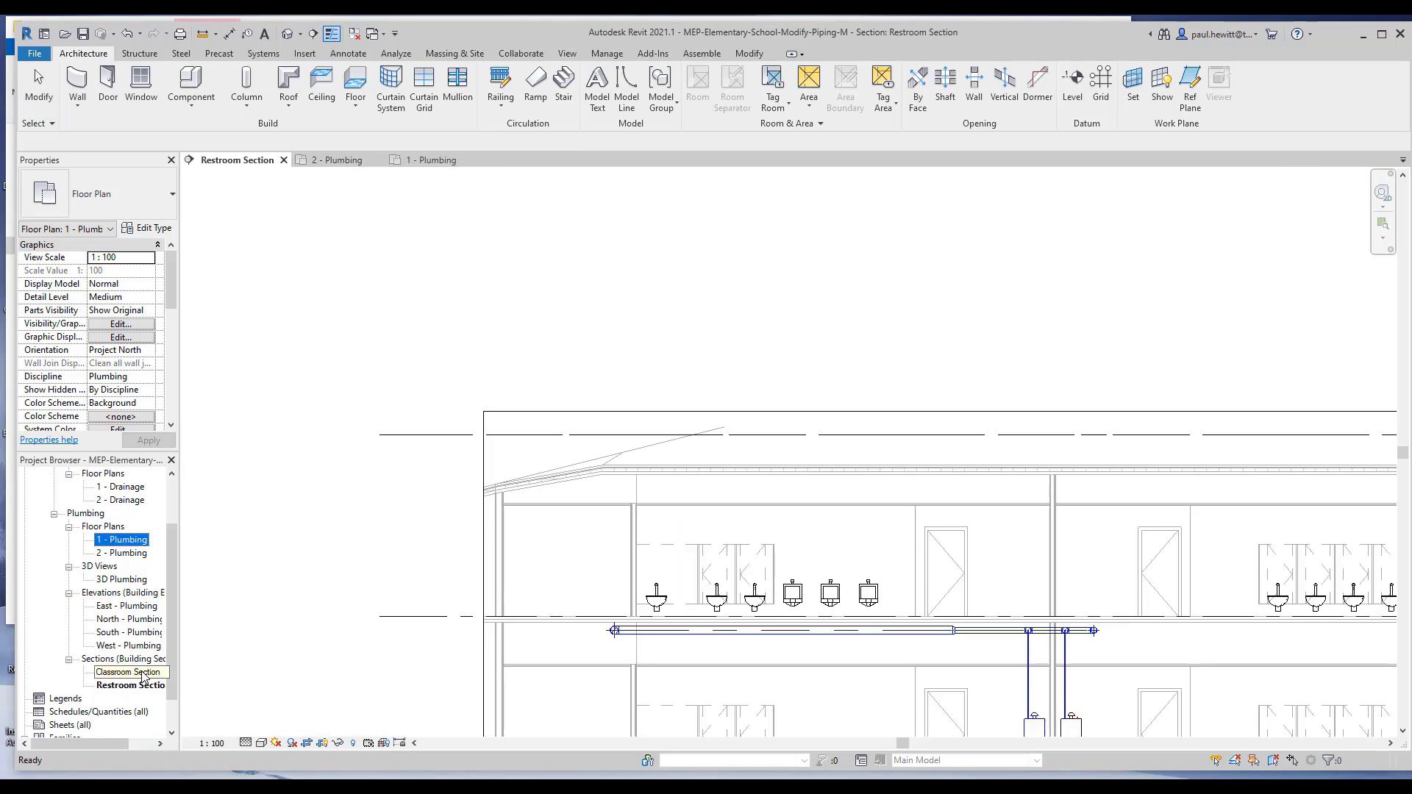
Open Classroom Section and zoom in on the level 1 kitchen sink.
double_click(130, 671)
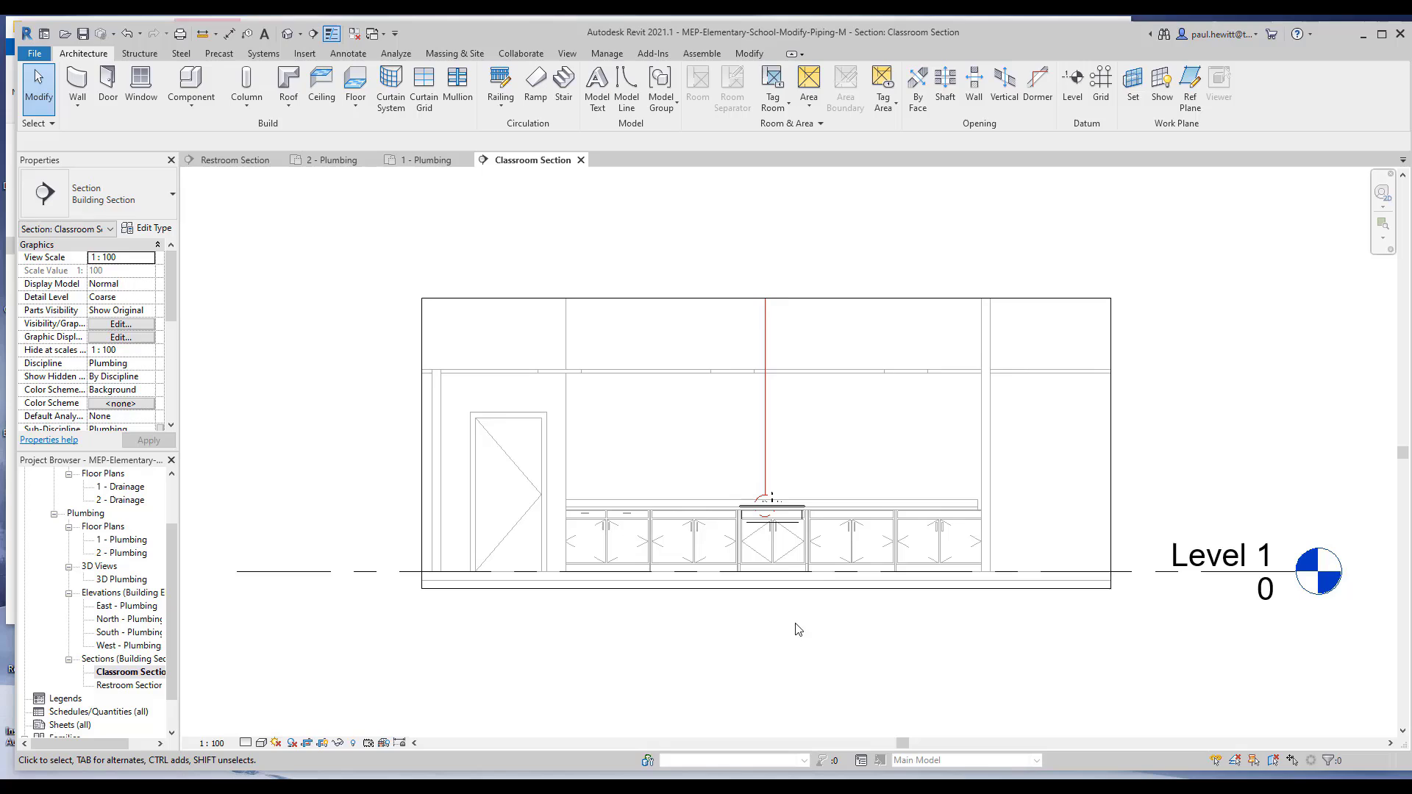
mouse_move(802, 567)
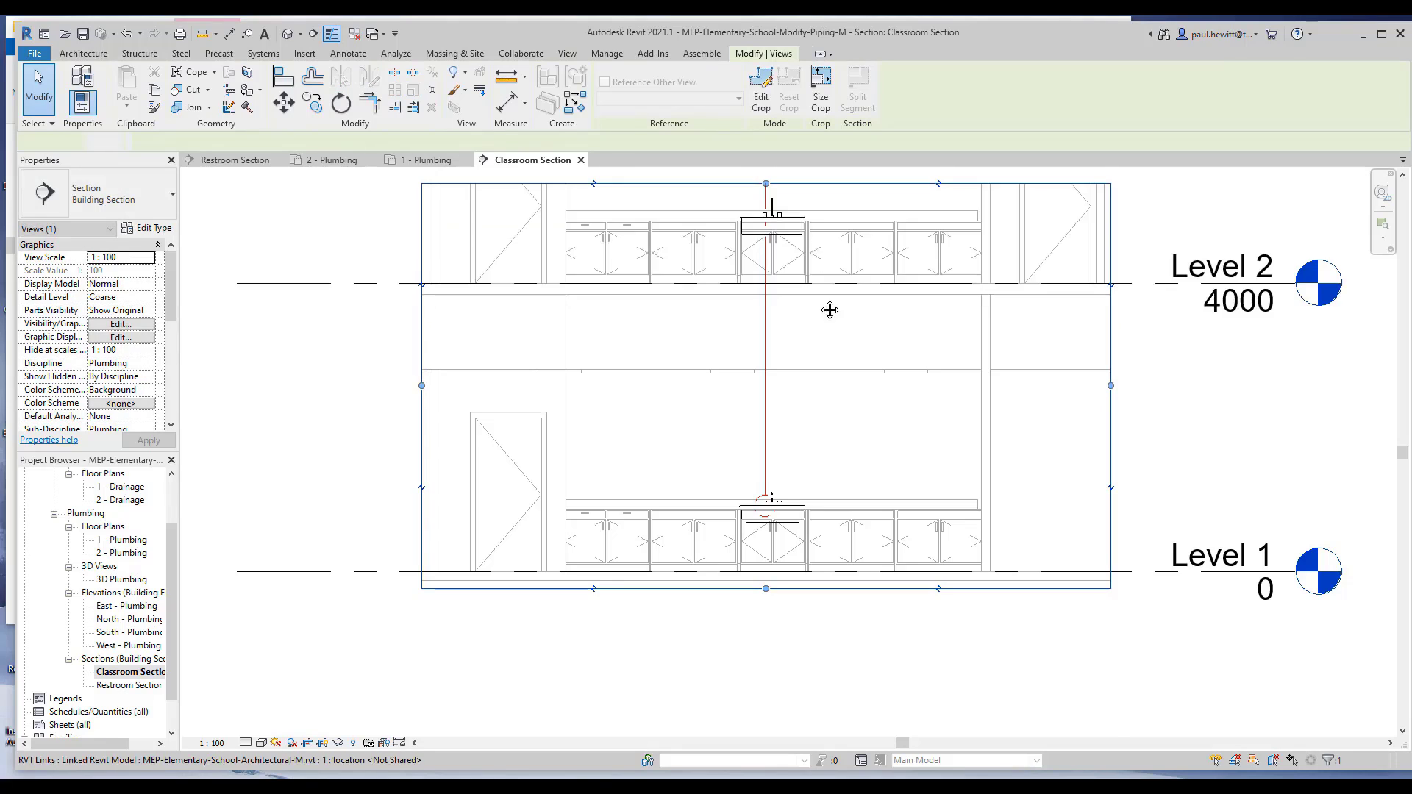
click(720, 405)
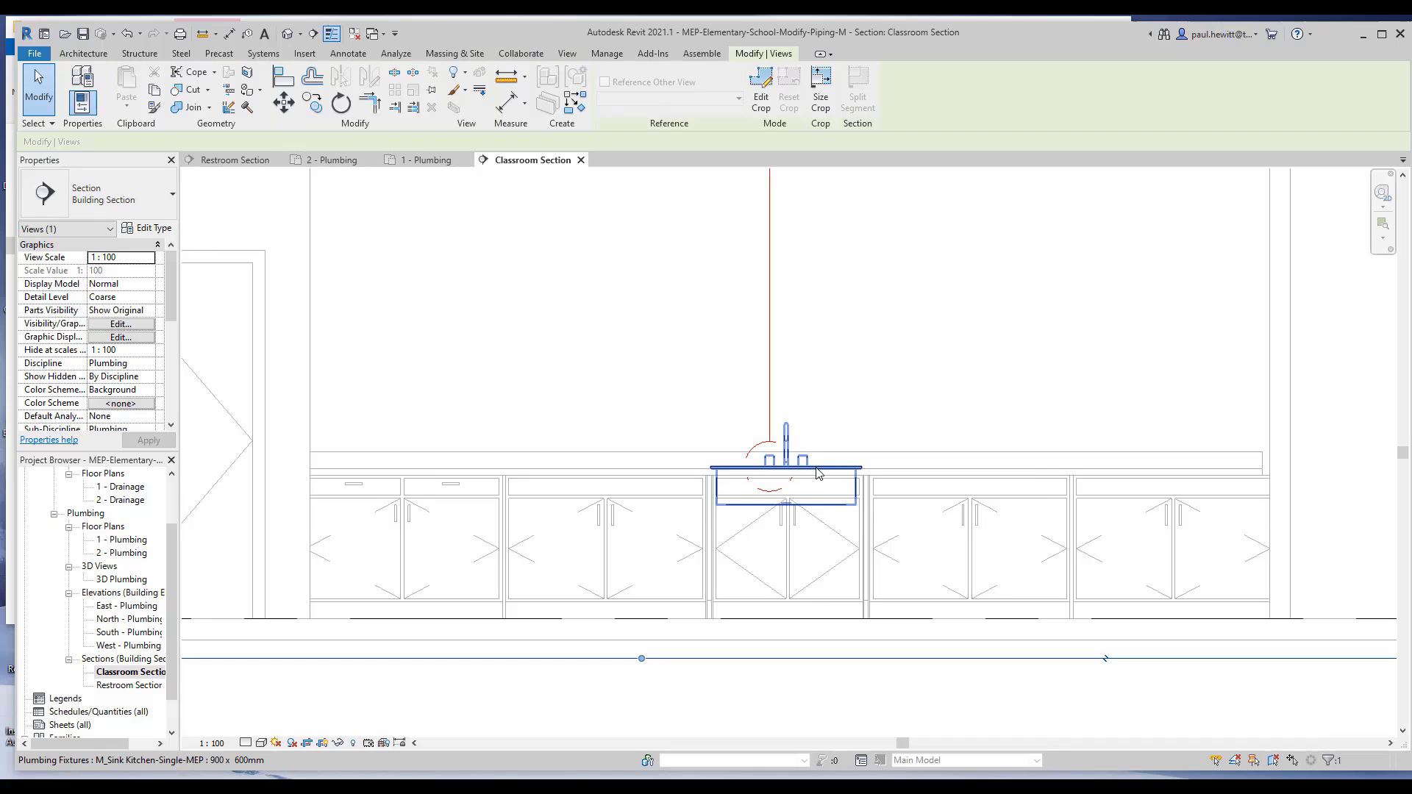
Try a pipe from the level 1 sink, then start Connect Into on the level 2 sink.
click(785, 461)
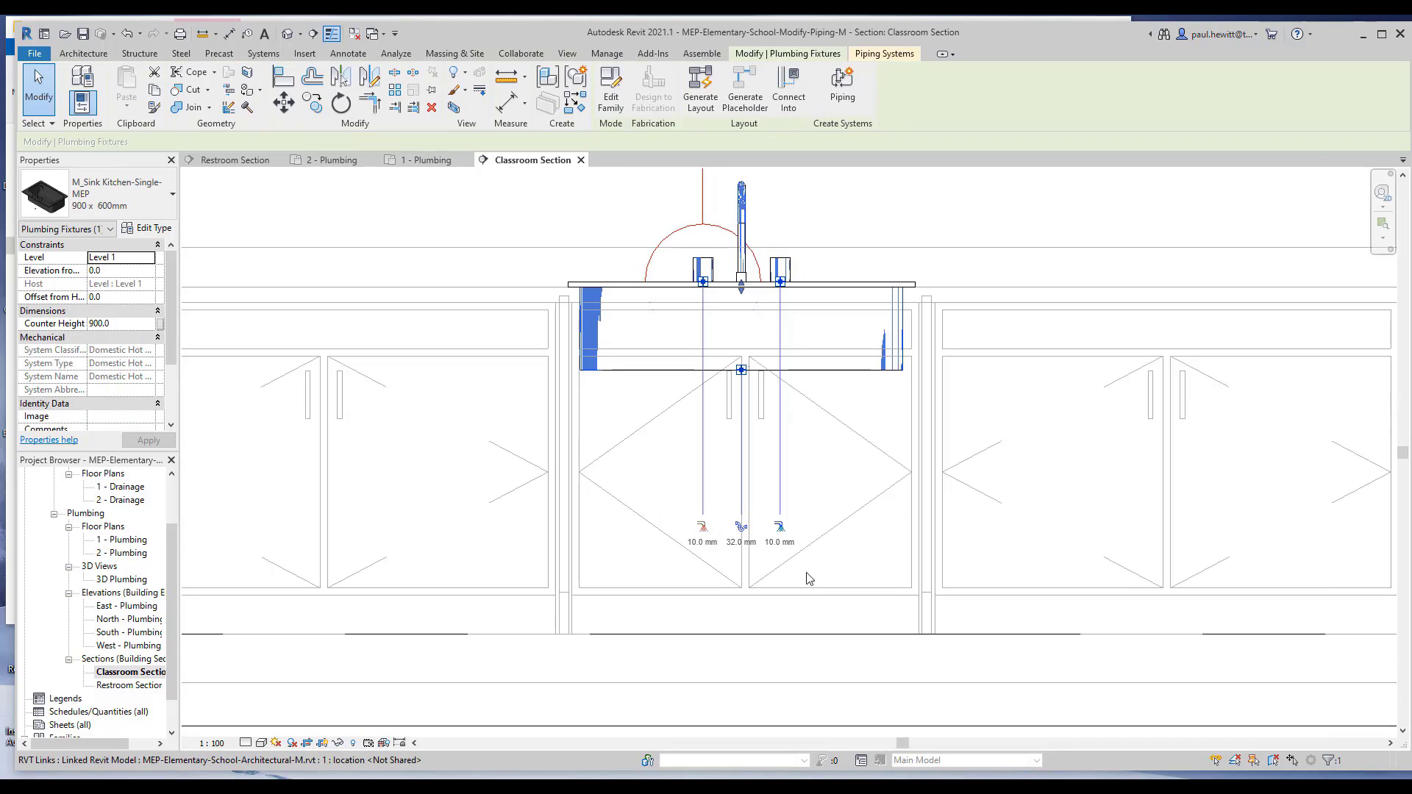
click(842, 88)
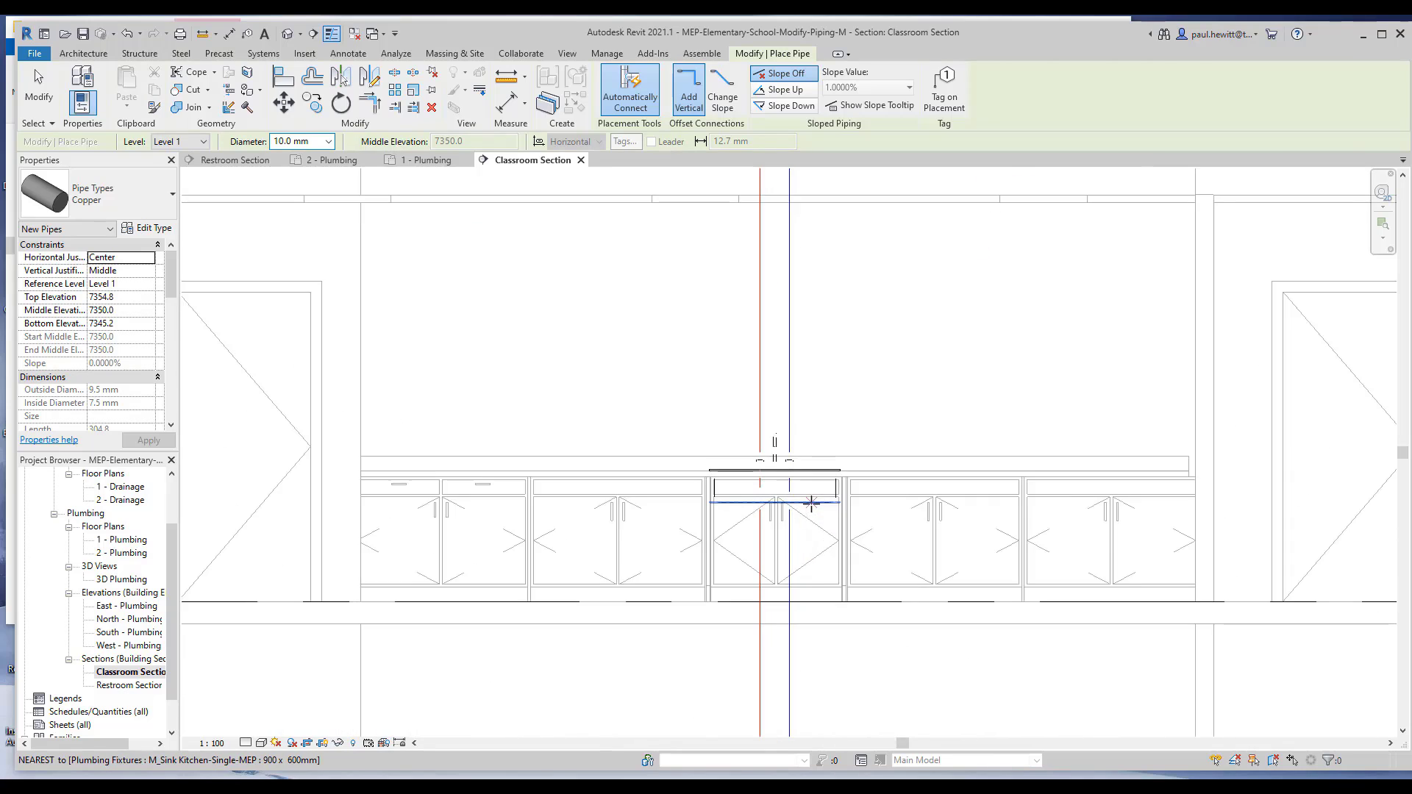
click(774, 487)
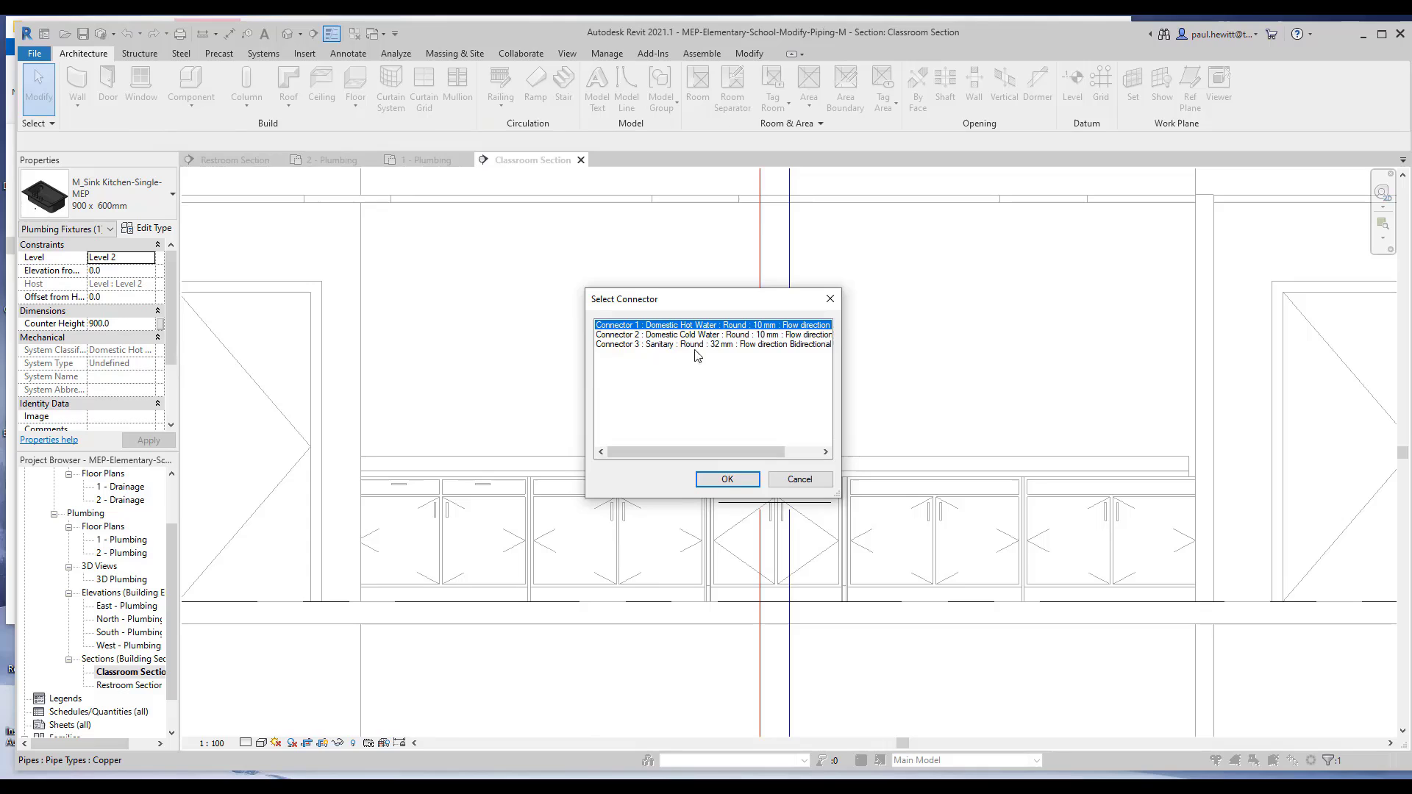
Connect Hot Water into the red pipe, then choose Cold Water for the blue pipe.
click(726, 478)
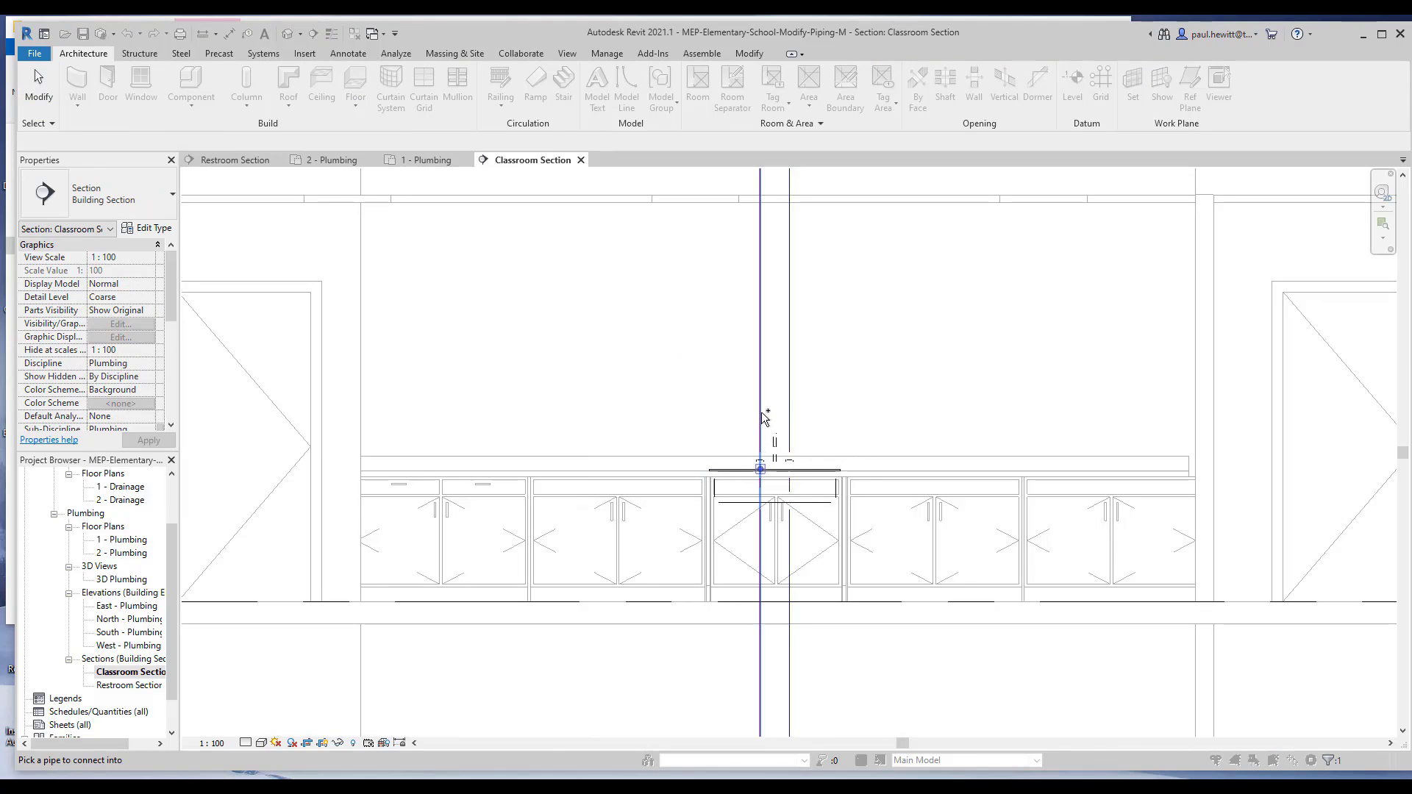
click(773, 486)
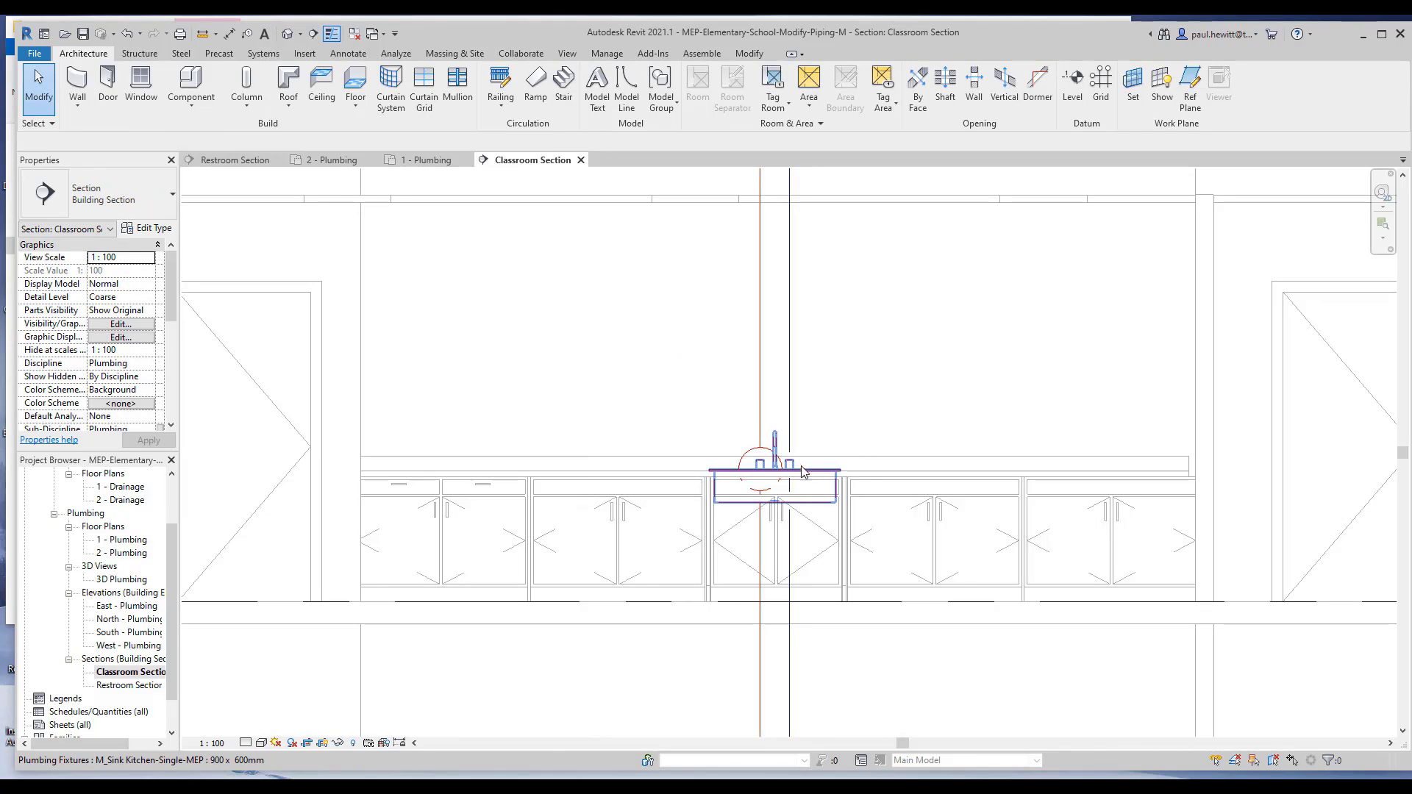
click(774, 477)
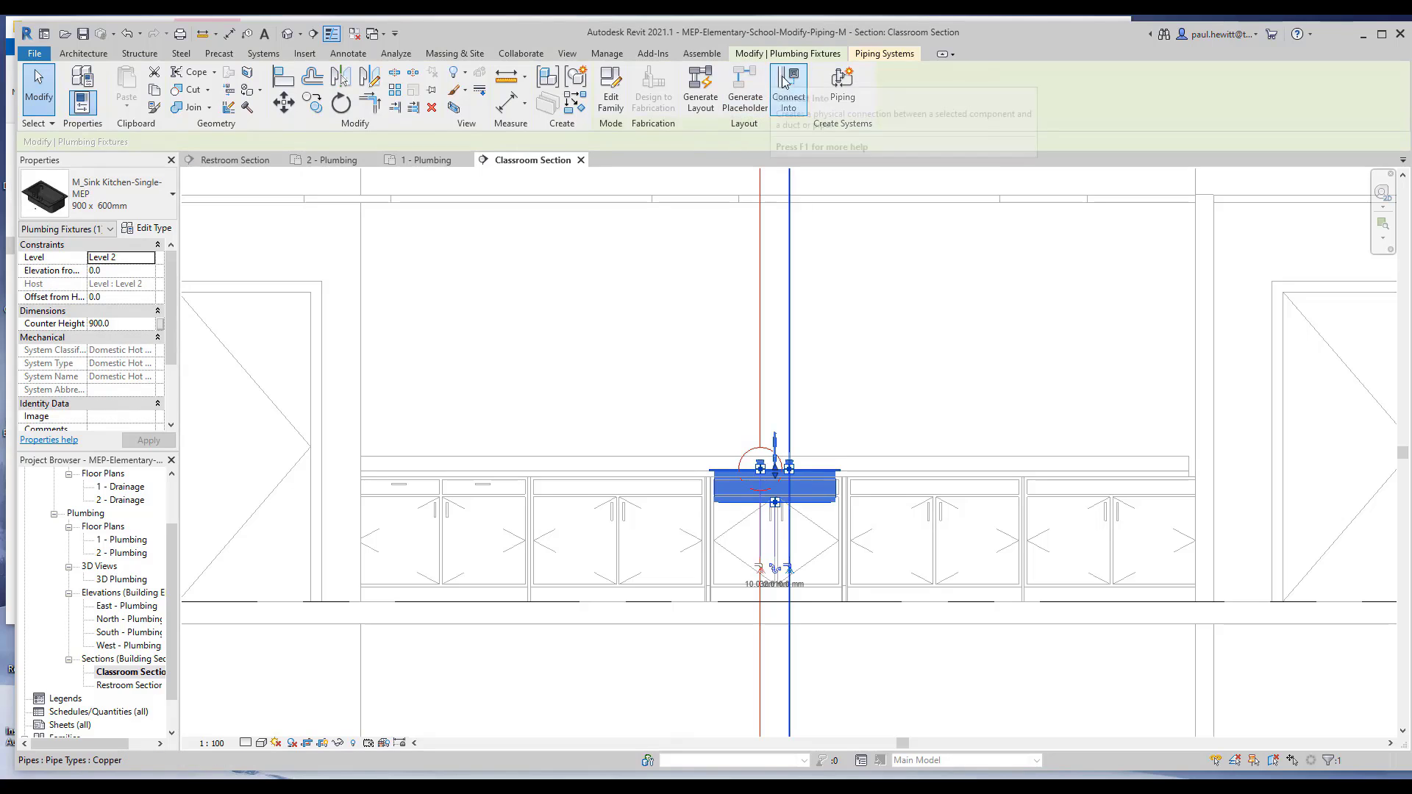
click(786, 88)
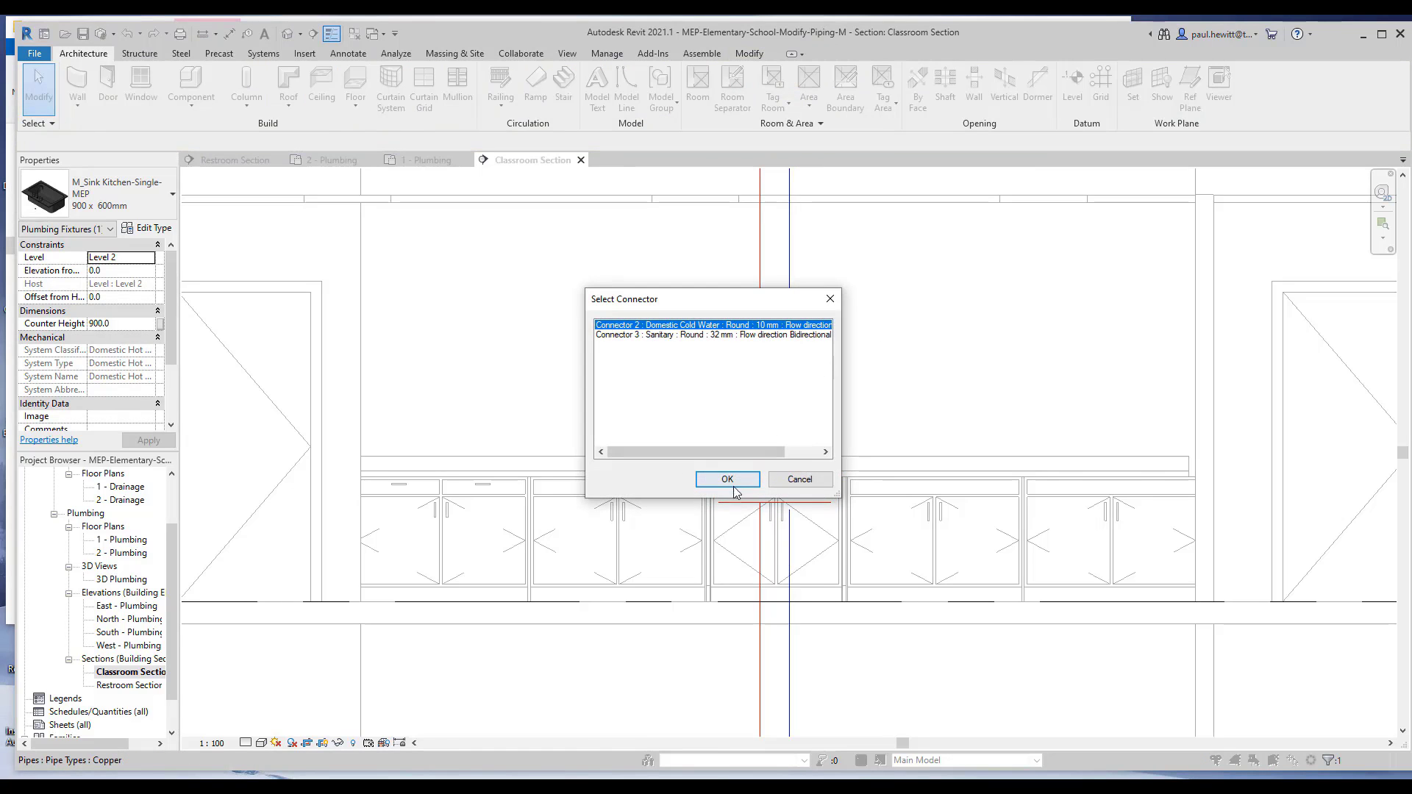
click(727, 479)
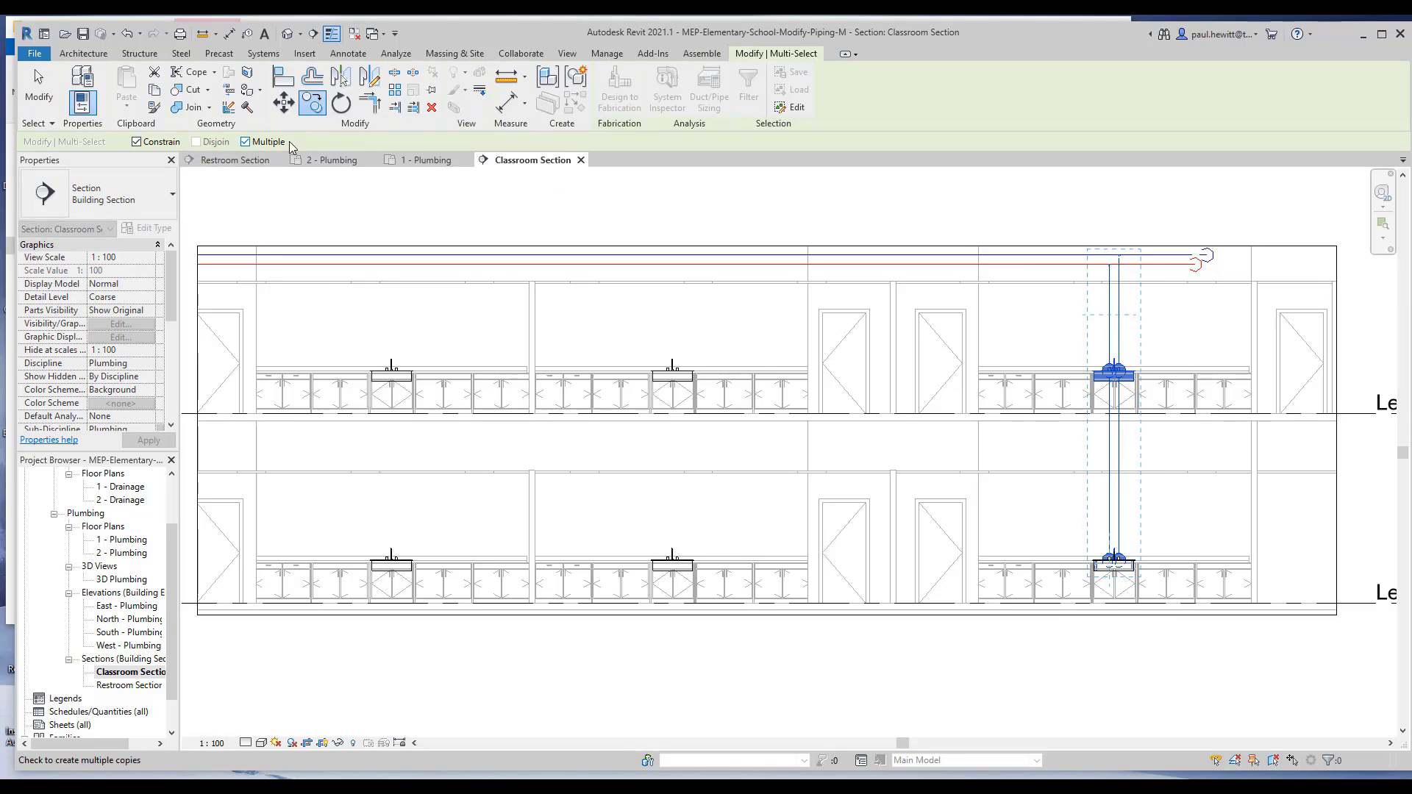
mouse_move(1116, 370)
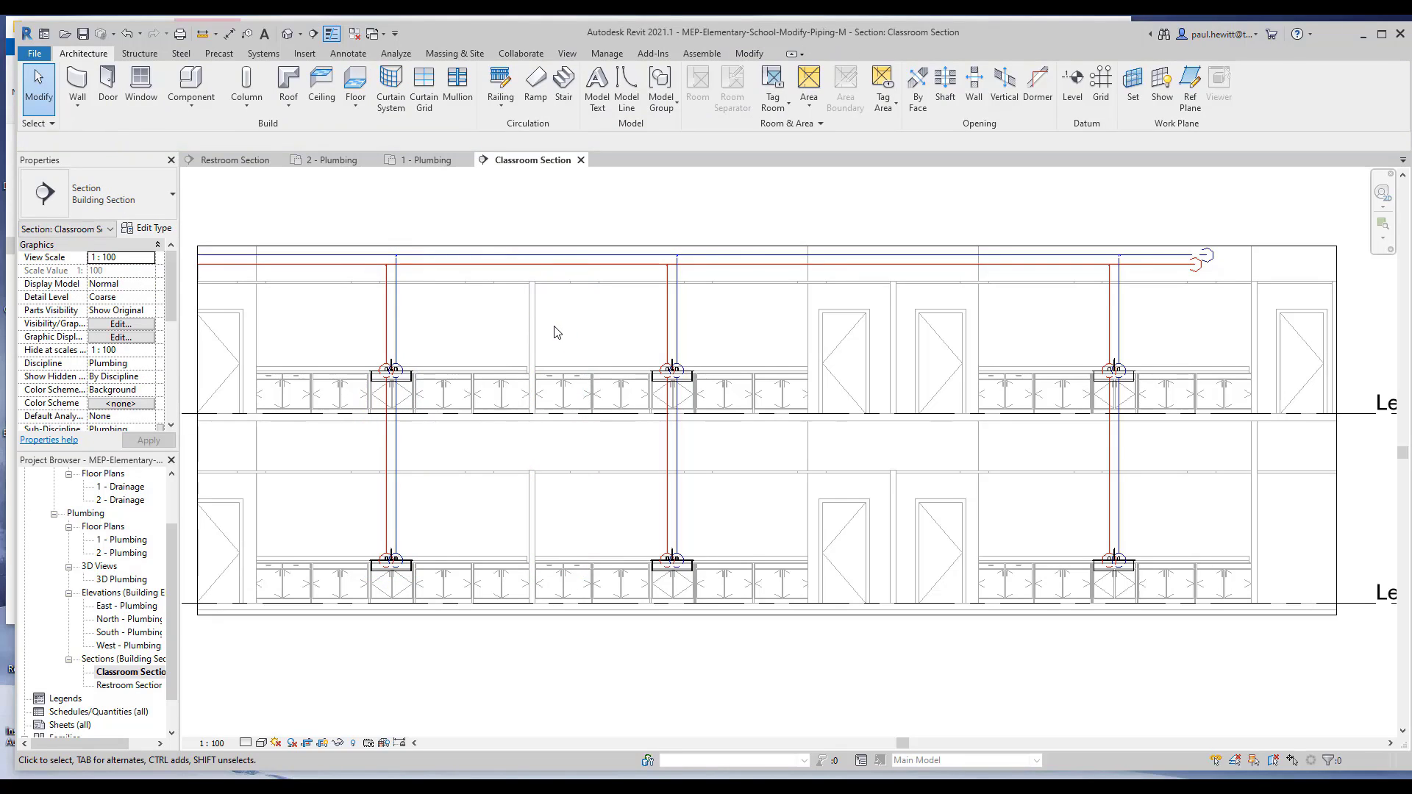
mouse_move(896, 501)
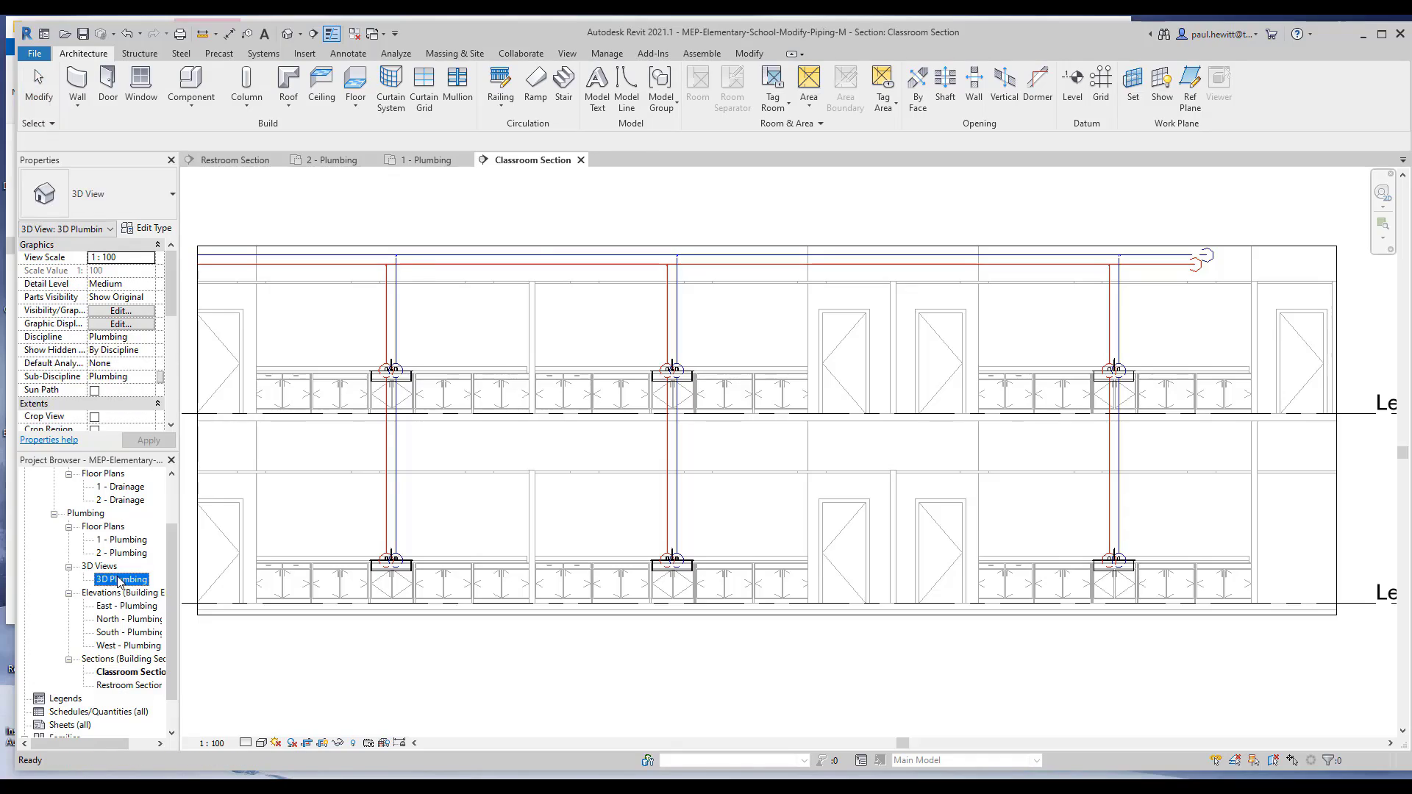
Open the 3D Plumbing view and switch its Detail Level to Fine.
double_click(120, 578)
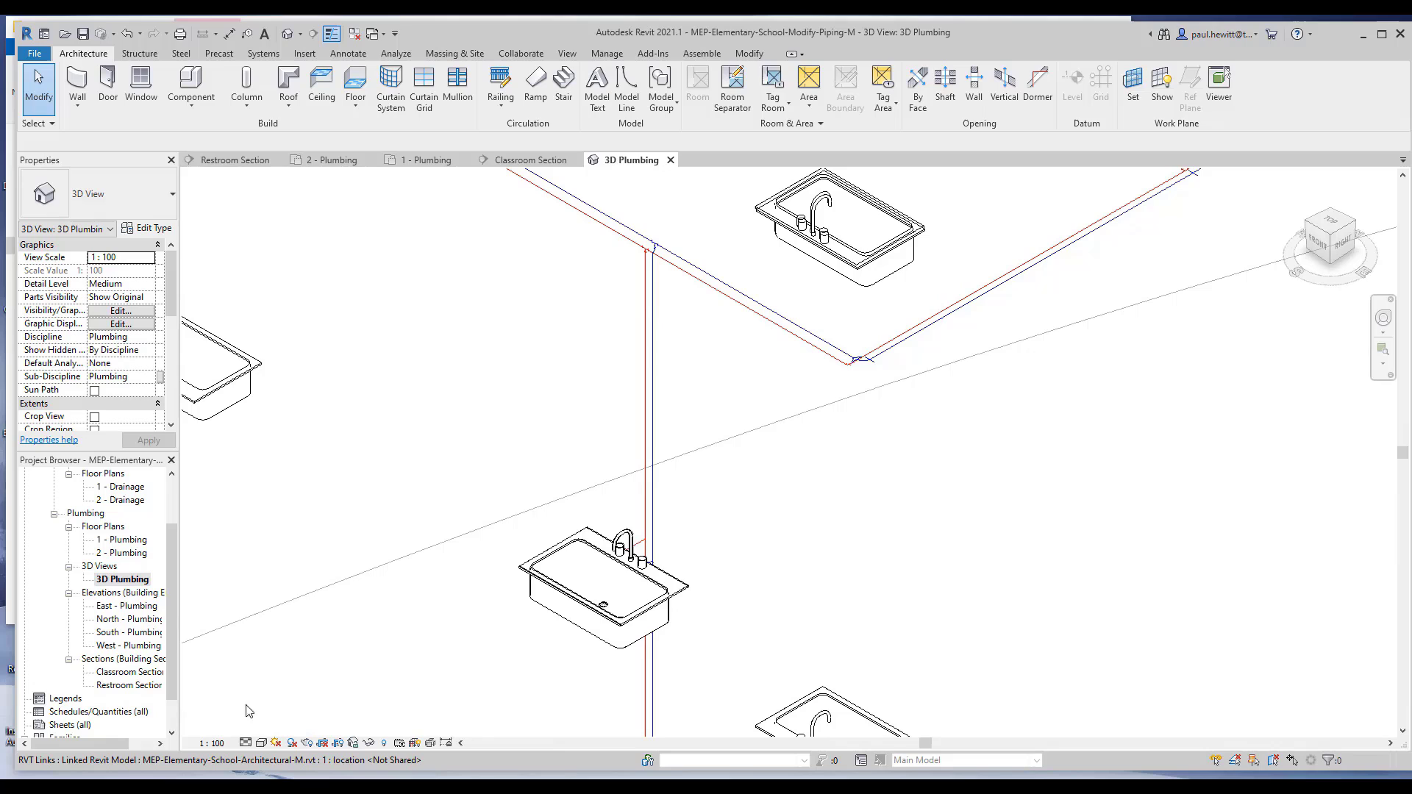
click(245, 742)
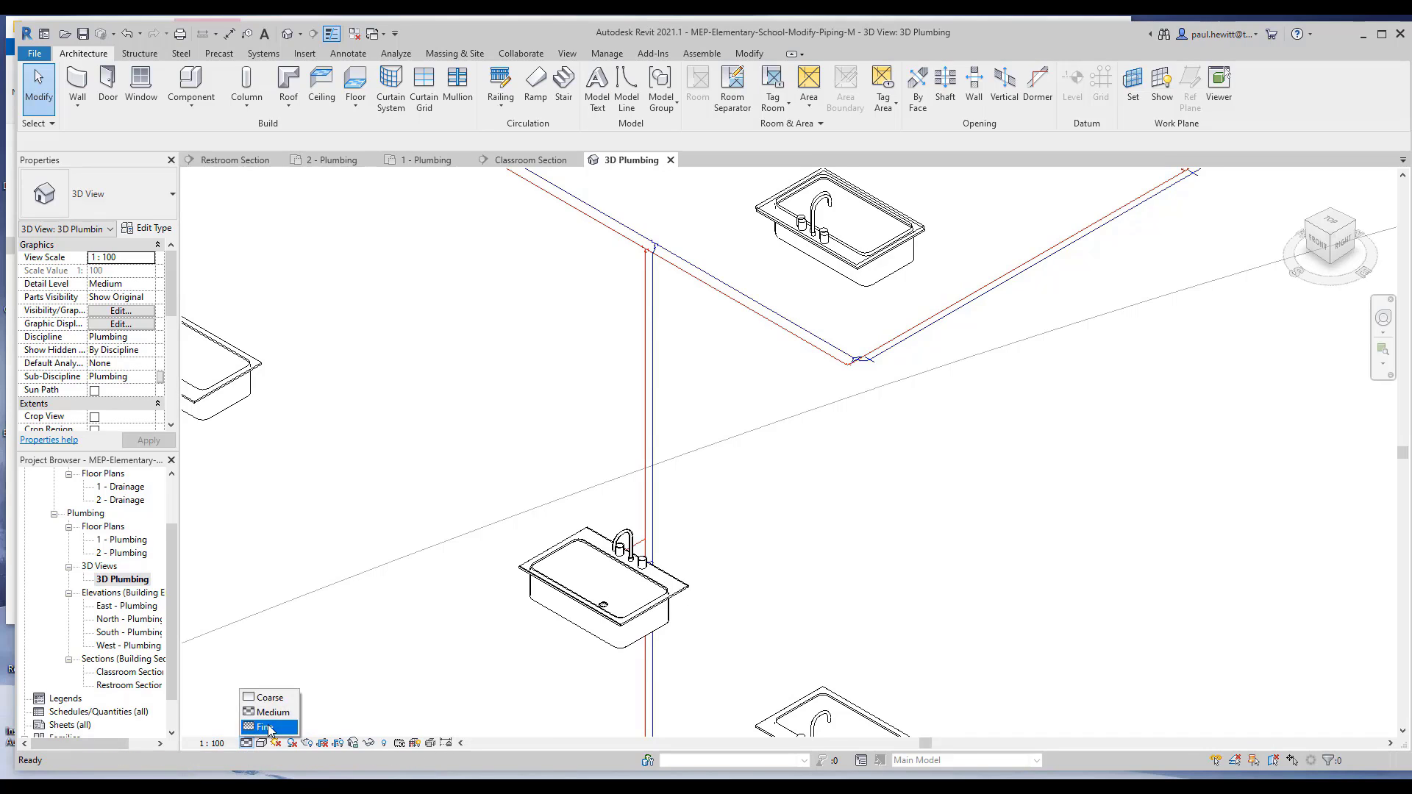
click(268, 728)
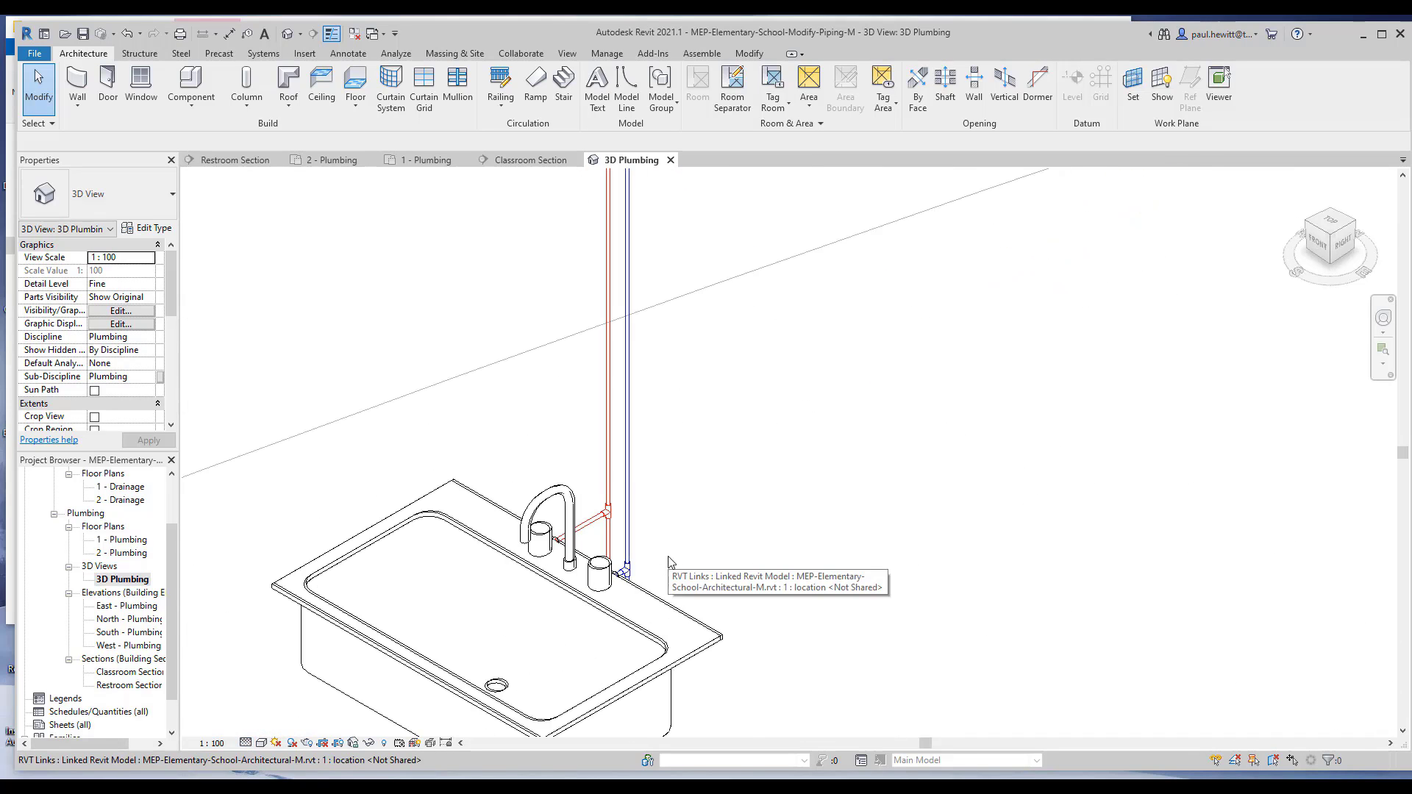